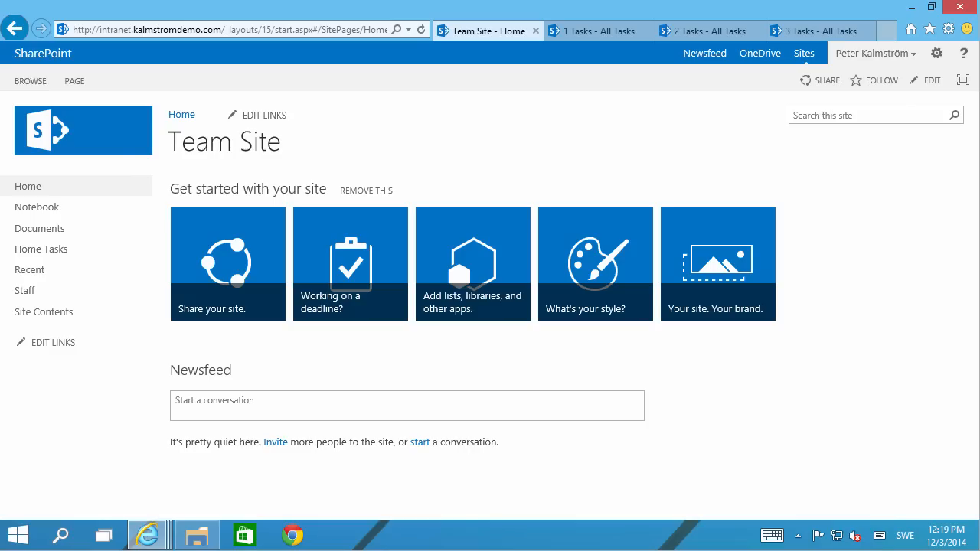
mouse_move(414, 233)
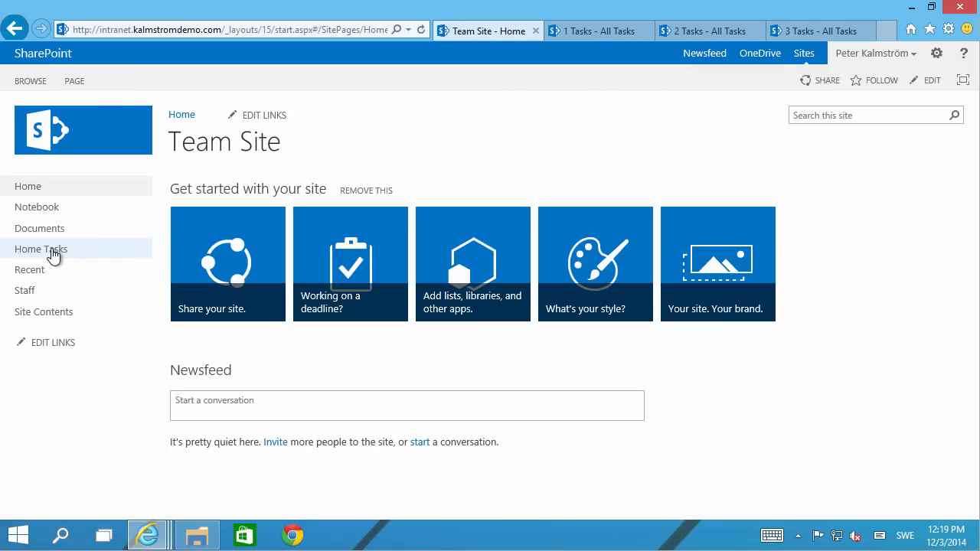
Step: Review the Home, 2 and 3 site collection task lists, ending back on Home Tasks
click(42, 248)
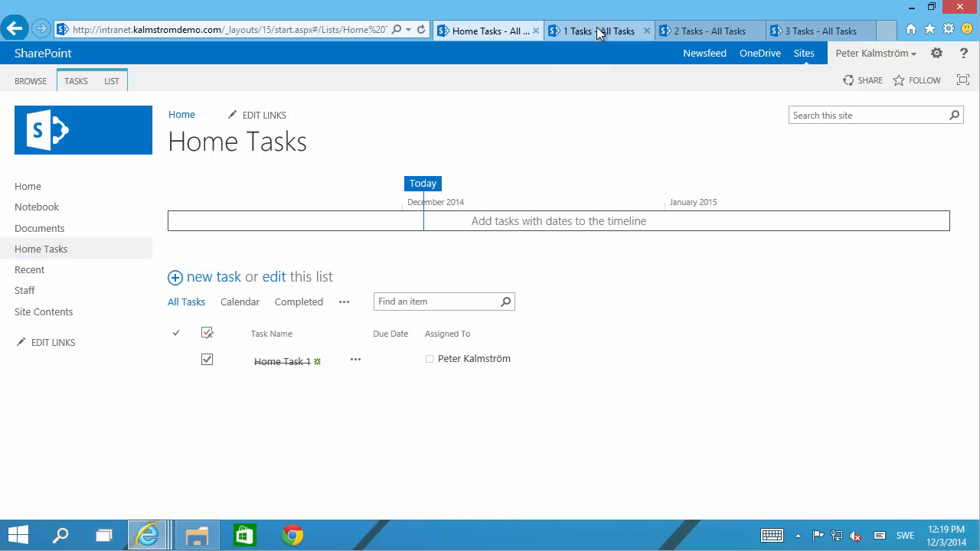
click(600, 31)
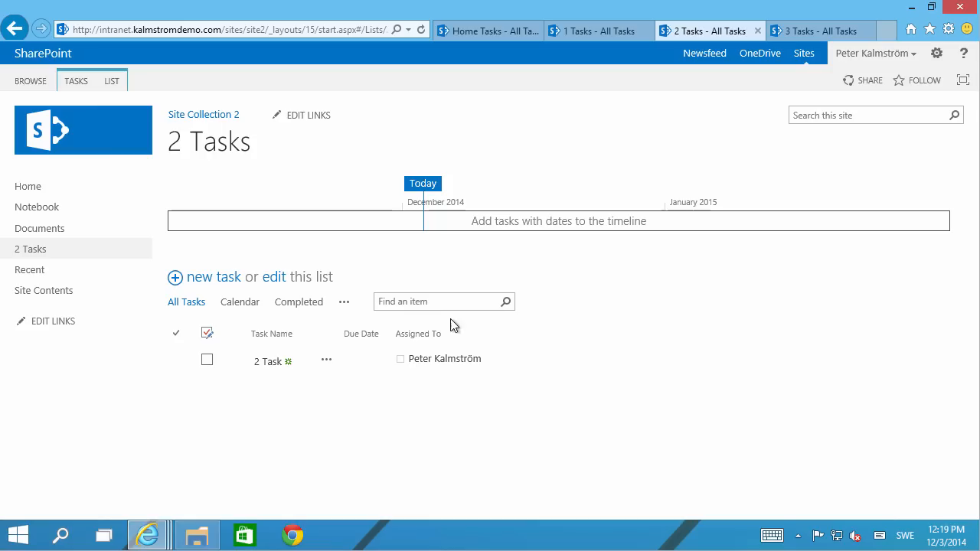
click(819, 30)
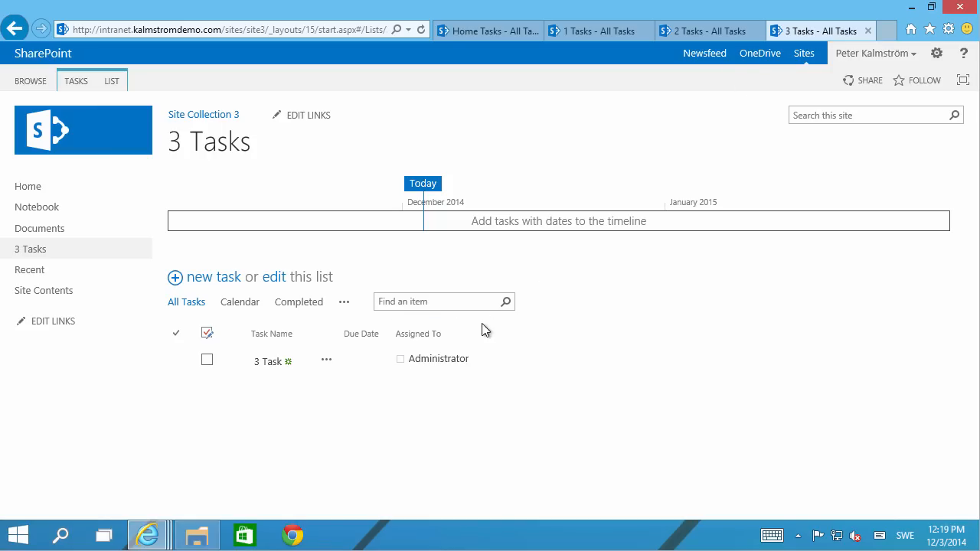
mouse_move(498, 38)
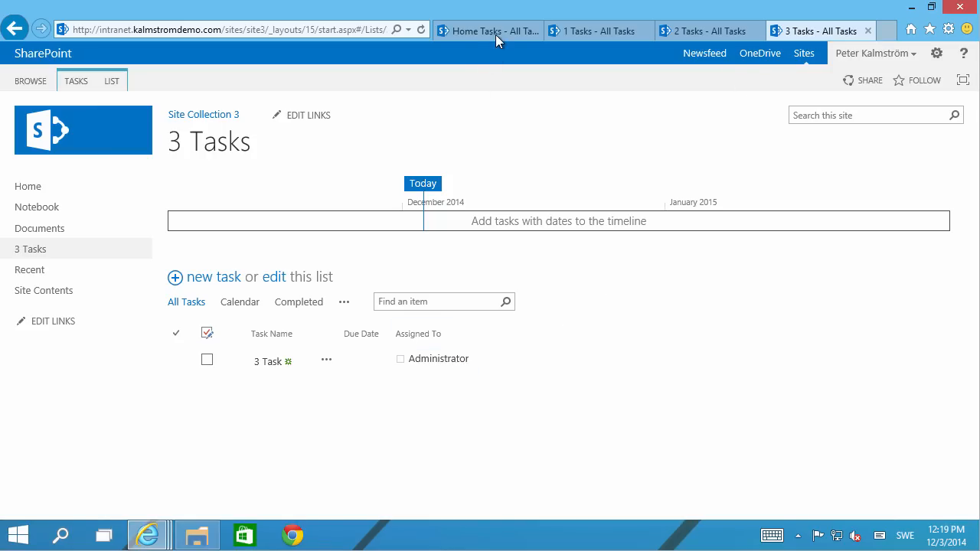
click(487, 31)
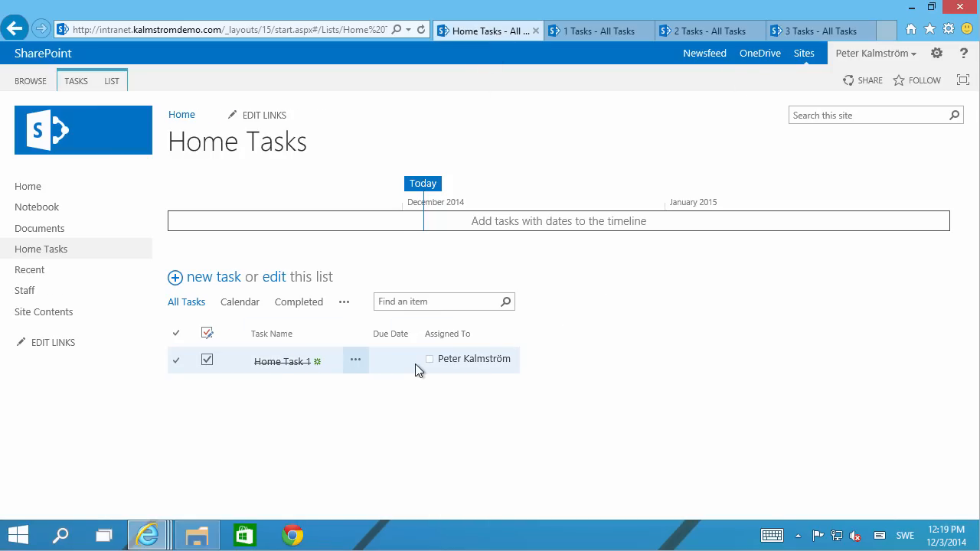
mouse_move(28, 186)
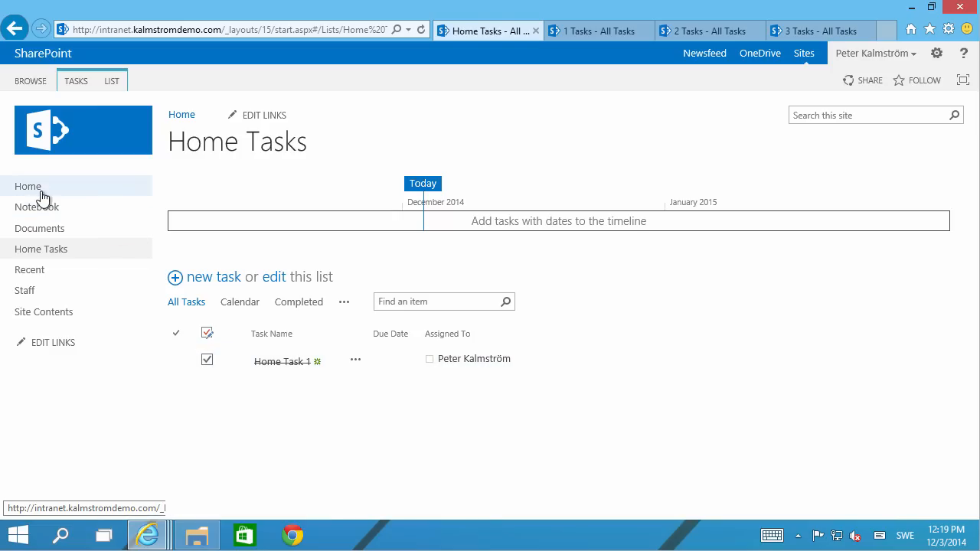
Step: Dismiss the getting-started tiles on the Team Site home page and enter edit mode
click(28, 187)
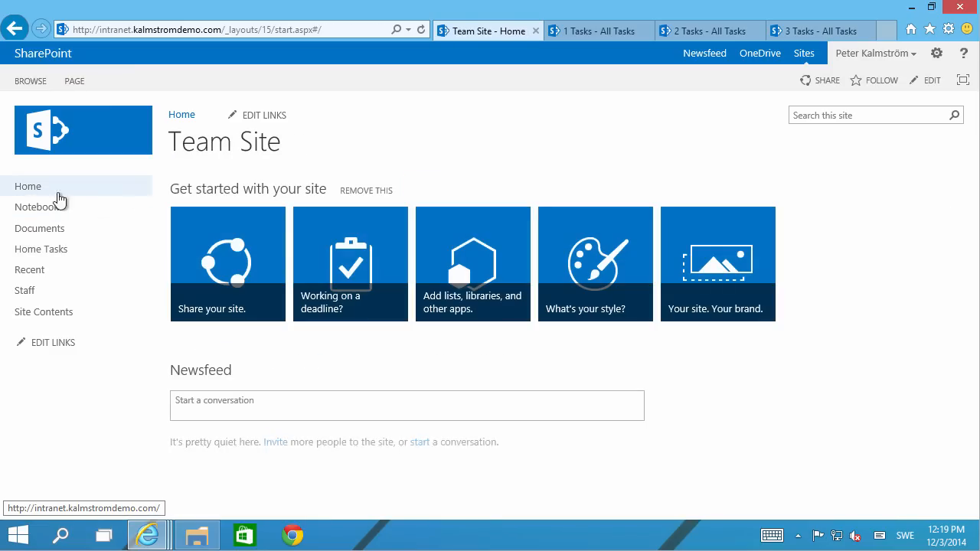
click(366, 190)
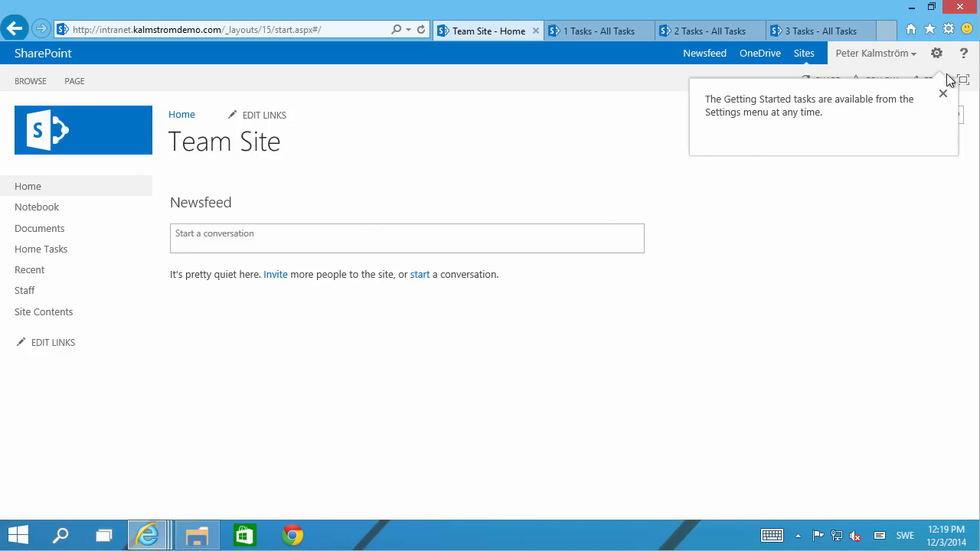
click(944, 94)
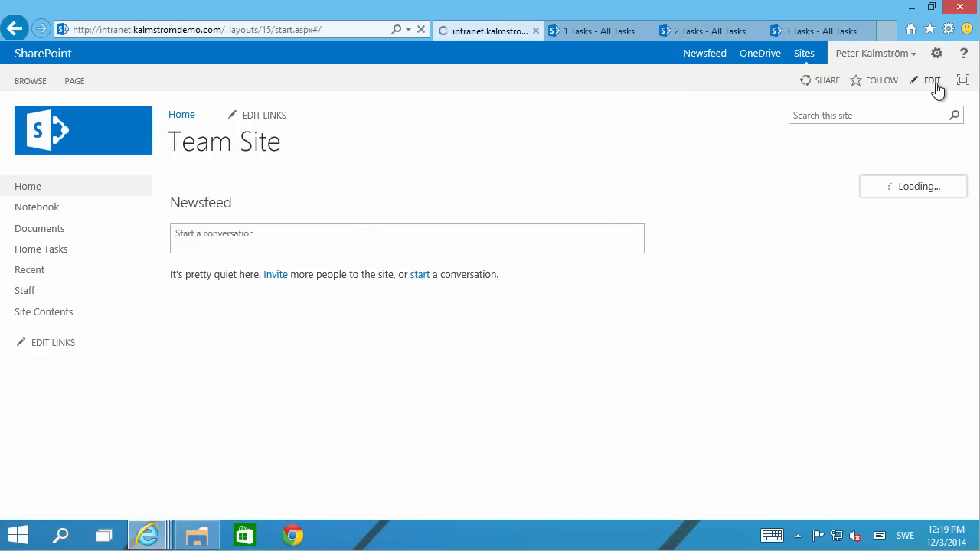
click(931, 79)
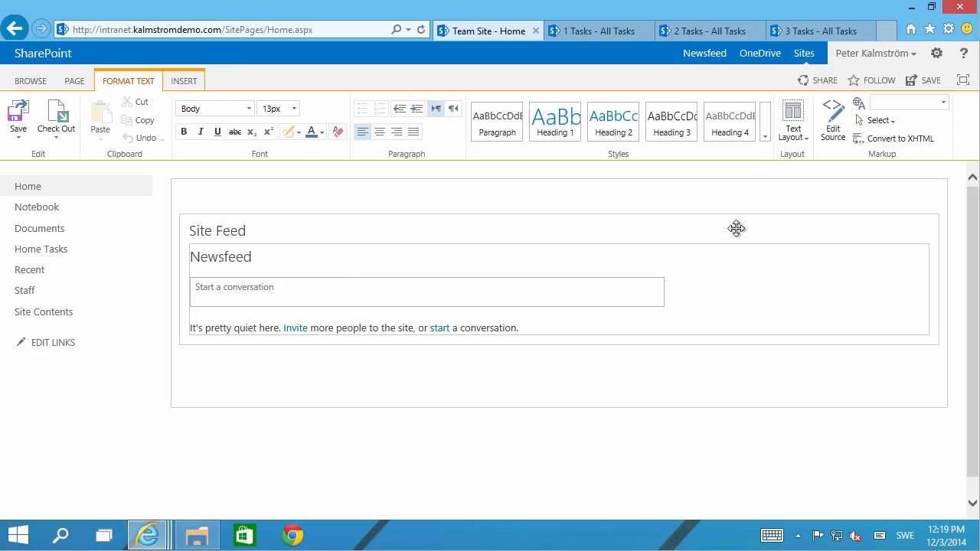
mouse_move(801, 205)
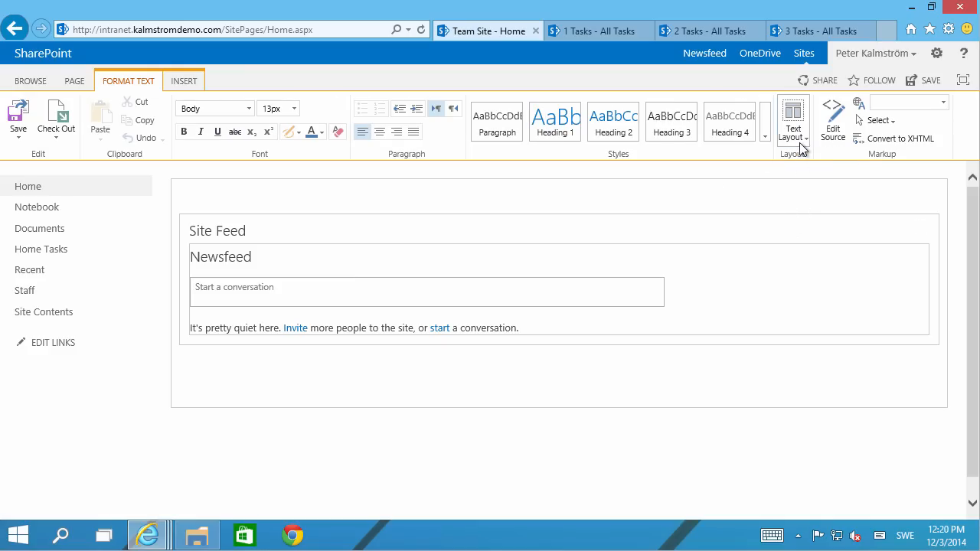
Step: Switch the home page to the One column with sidebar text layout
click(793, 119)
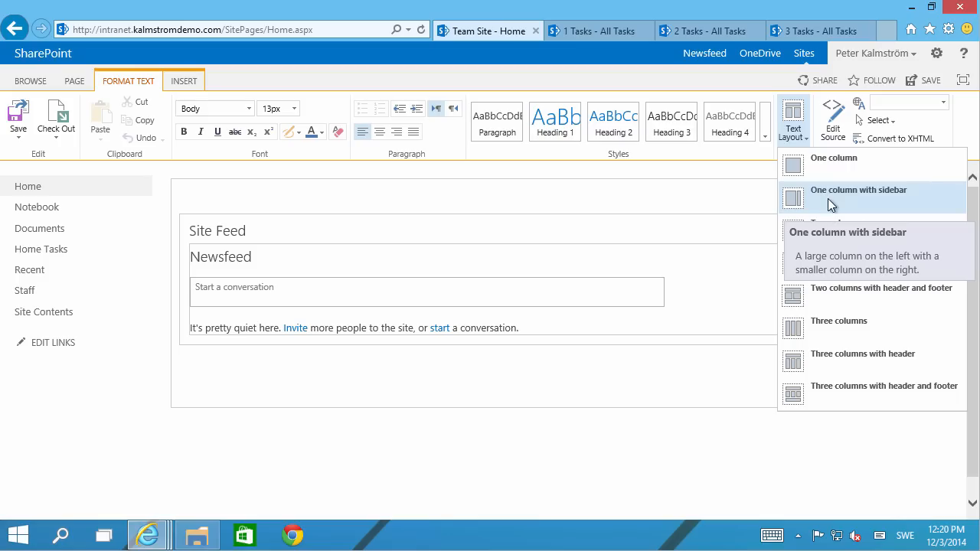
click(858, 190)
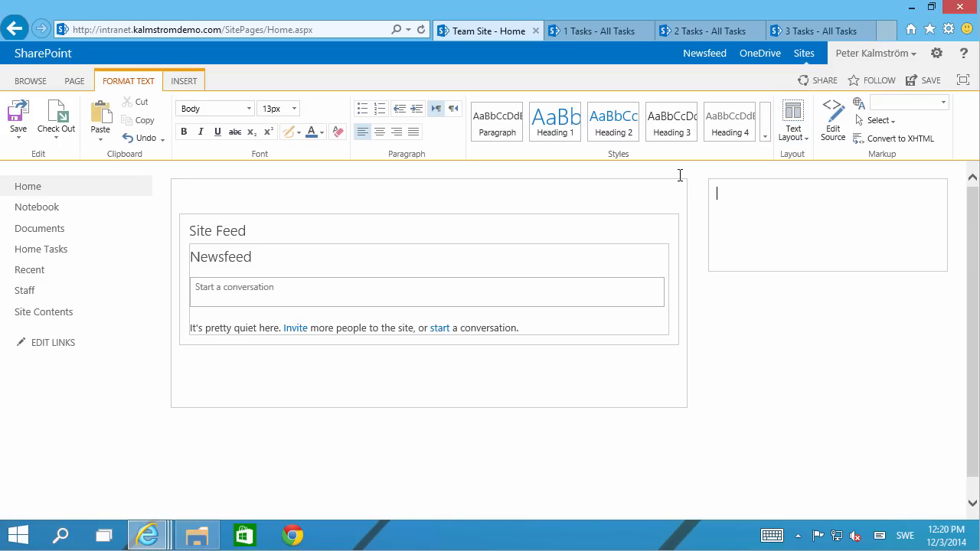
Step: Pick the Content Search web part from the Content Rollup category
click(183, 79)
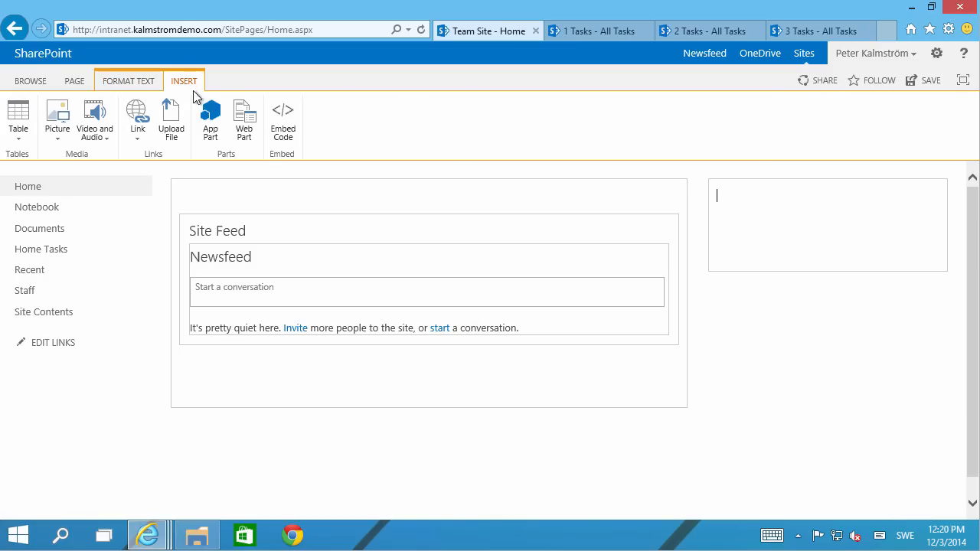
click(245, 119)
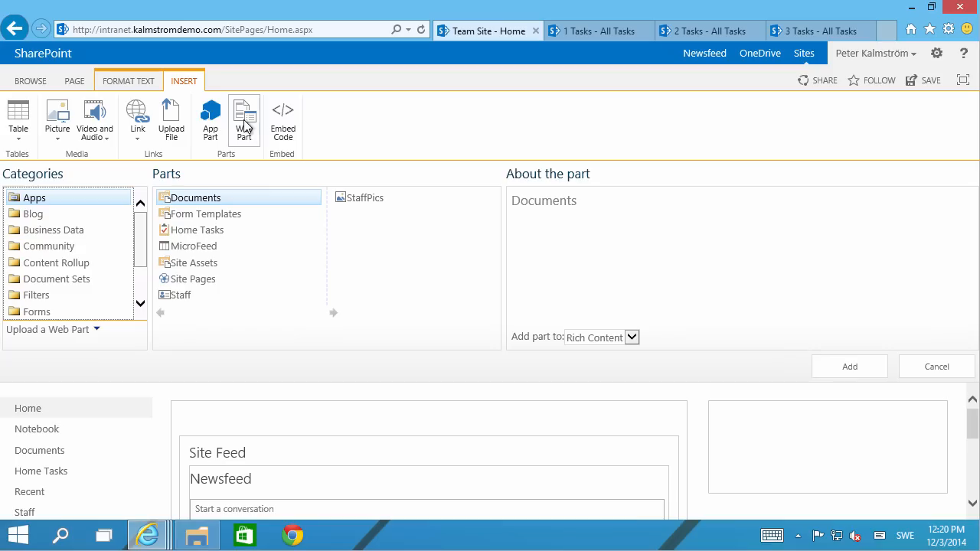
click(56, 263)
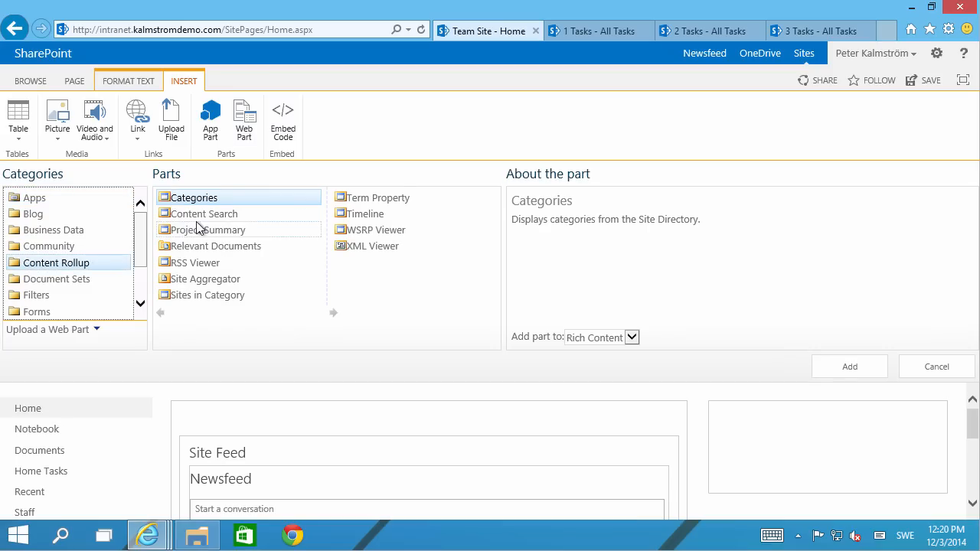
click(206, 214)
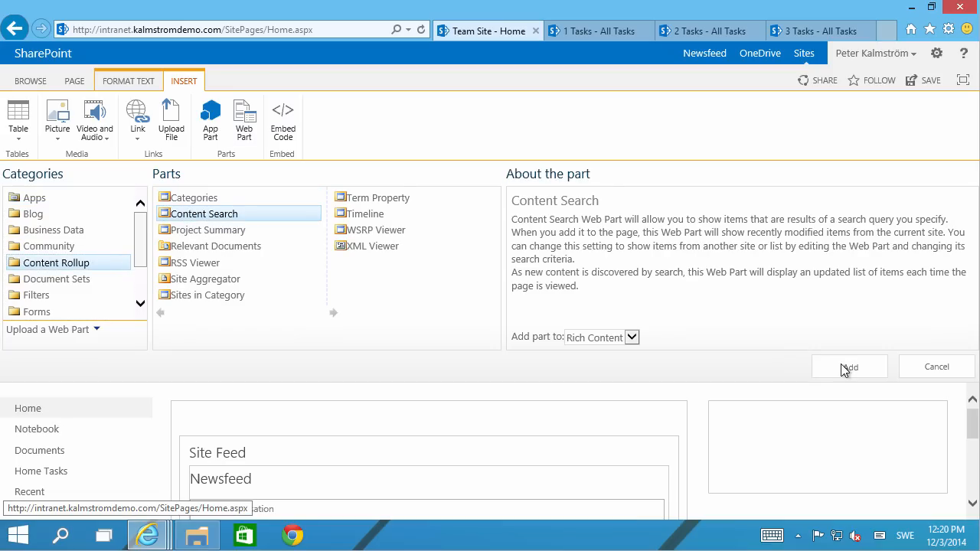
Step: Add the Content Search web part to the sidebar, listing 2 Task, Home Task 1 and 3 Task
click(849, 366)
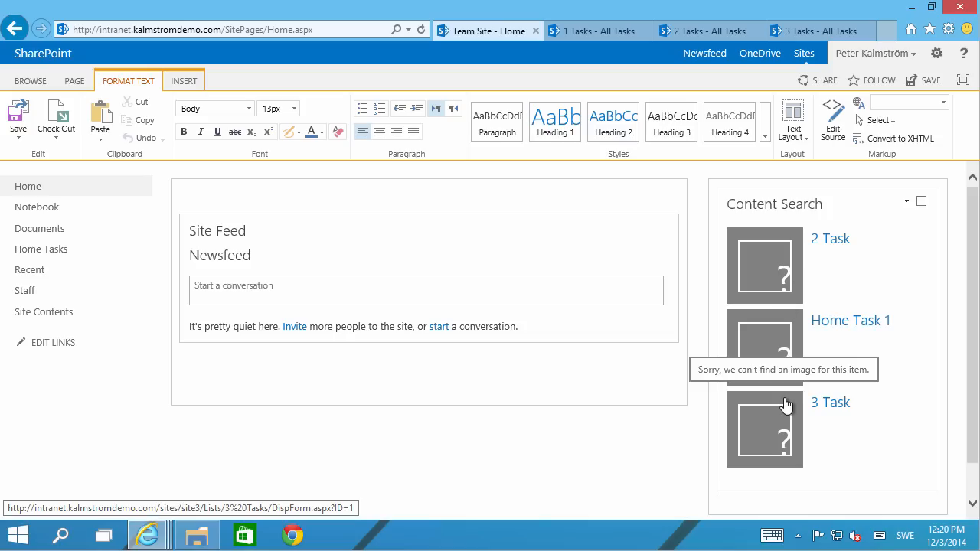
mouse_move(897, 211)
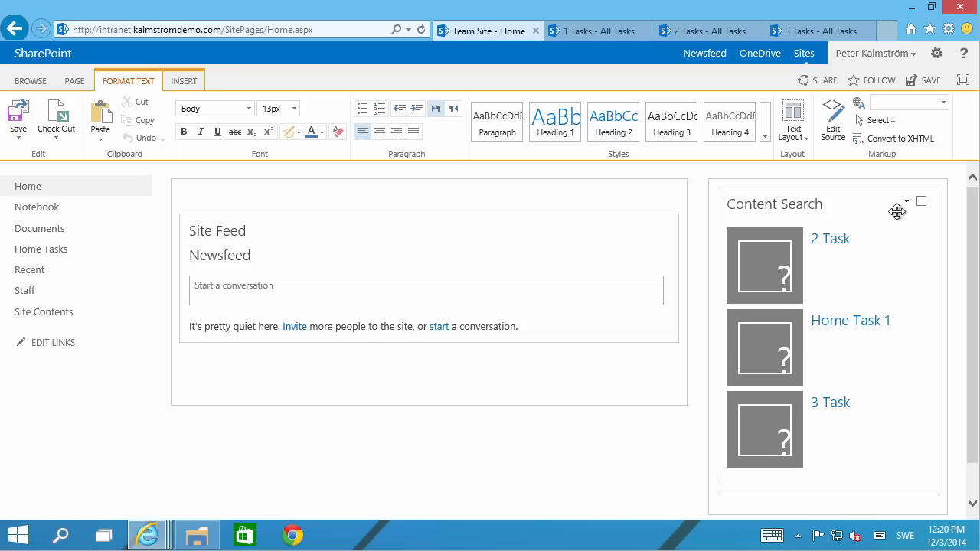
mouse_move(907, 208)
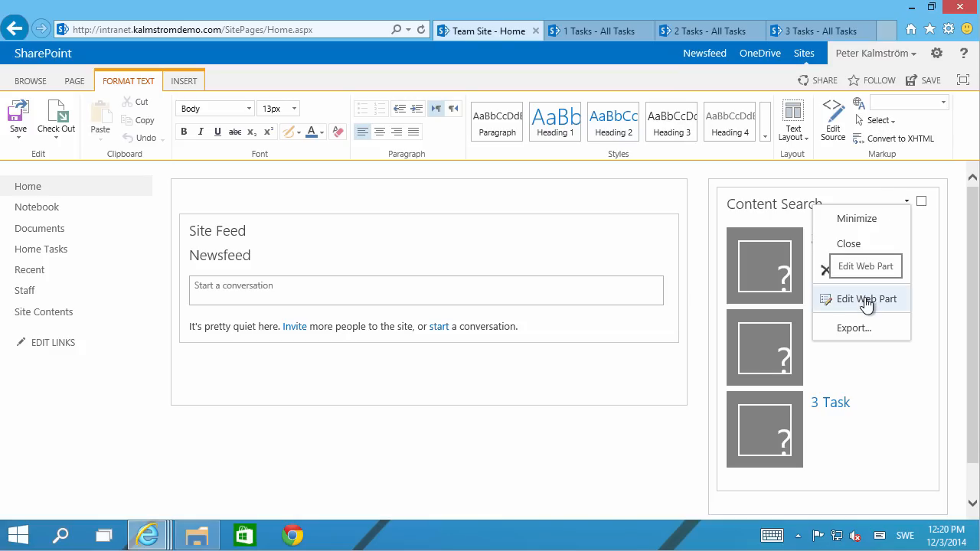
Step: Set the web part to show 50 items using the Two lines item template
click(867, 298)
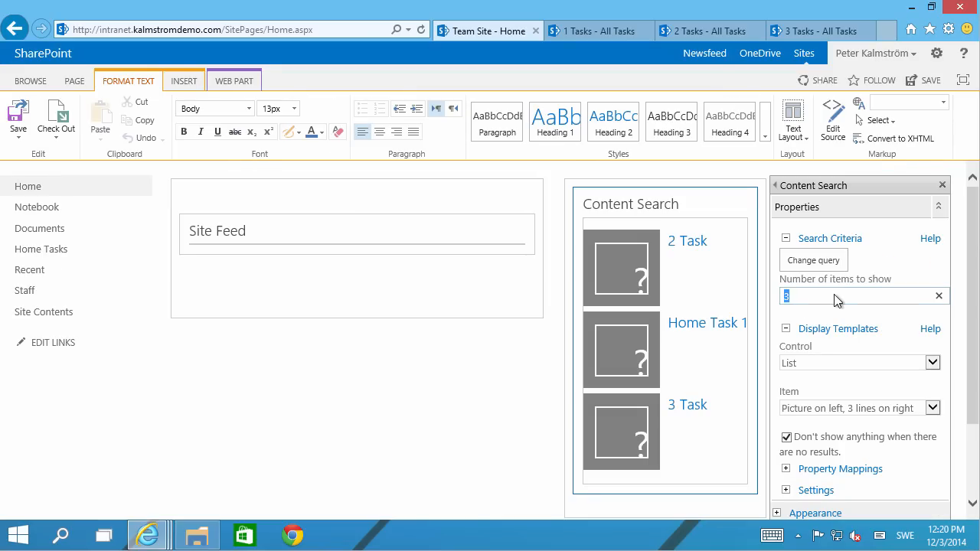
text(50)
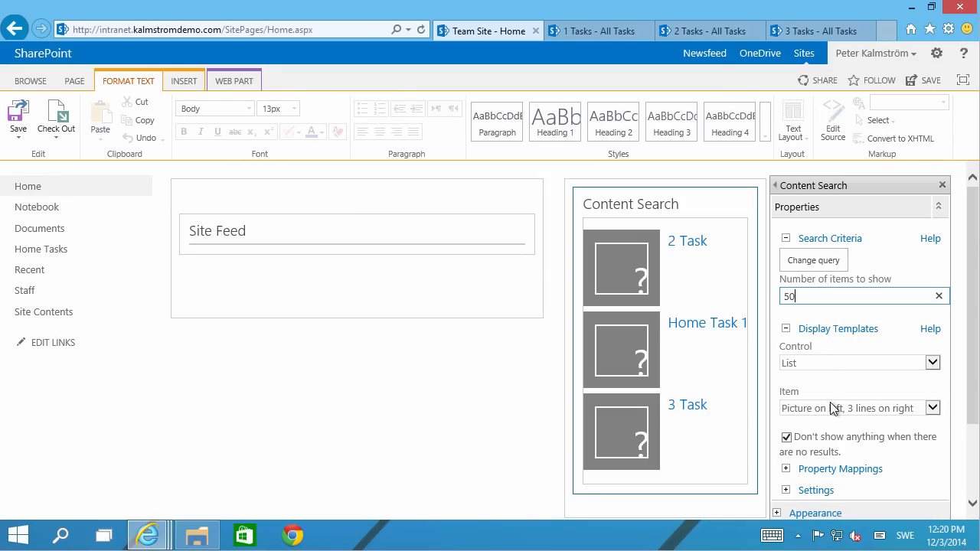
click(933, 407)
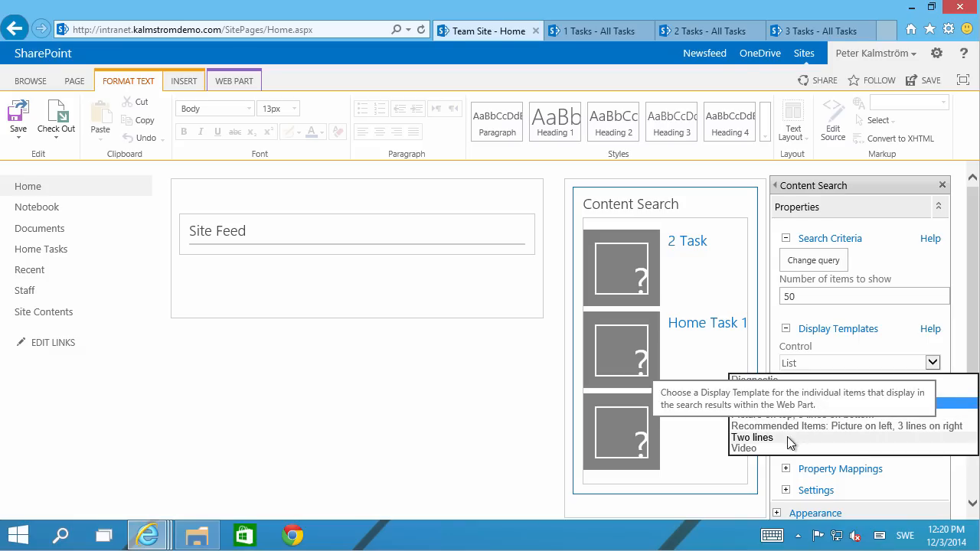
click(754, 438)
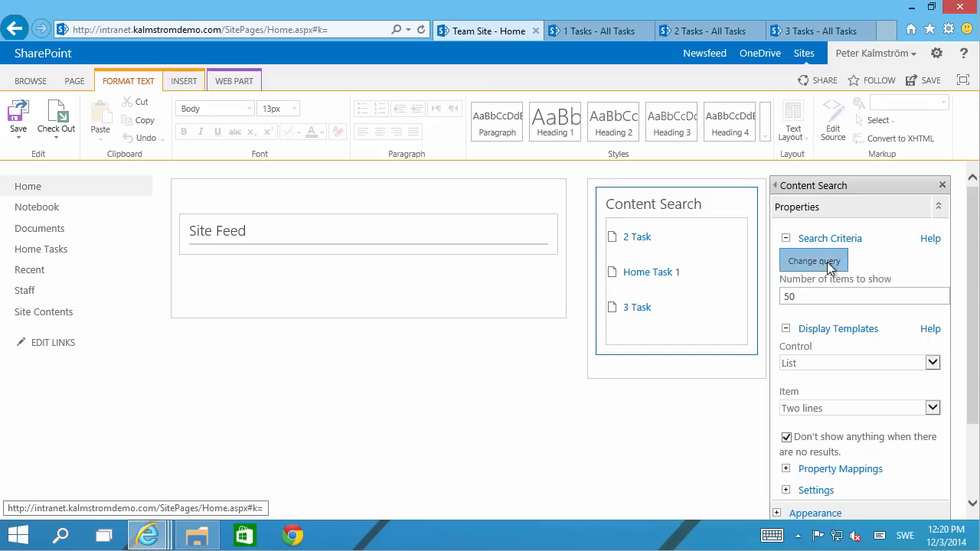
Step: Query items matching the Task content type without restricting results by app
click(814, 261)
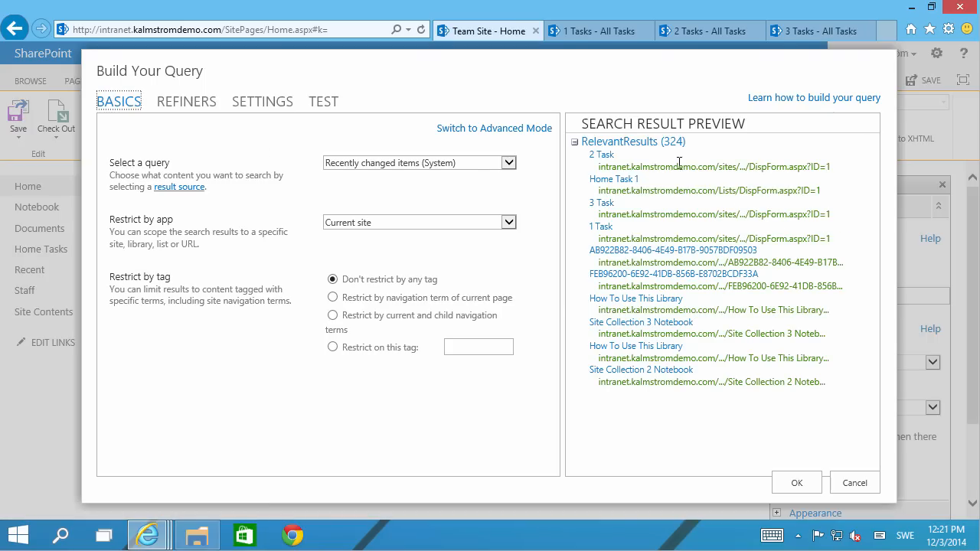
mouse_move(628, 158)
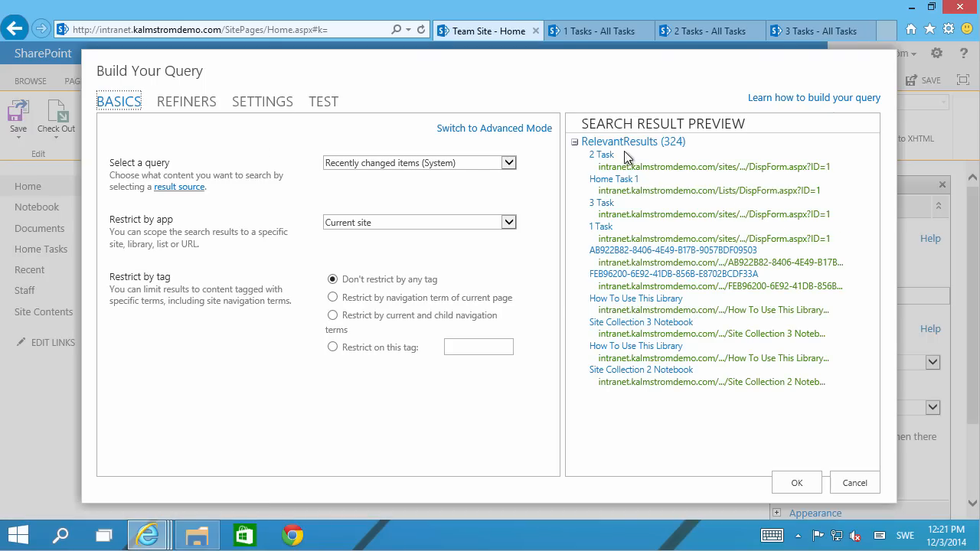
mouse_move(334, 165)
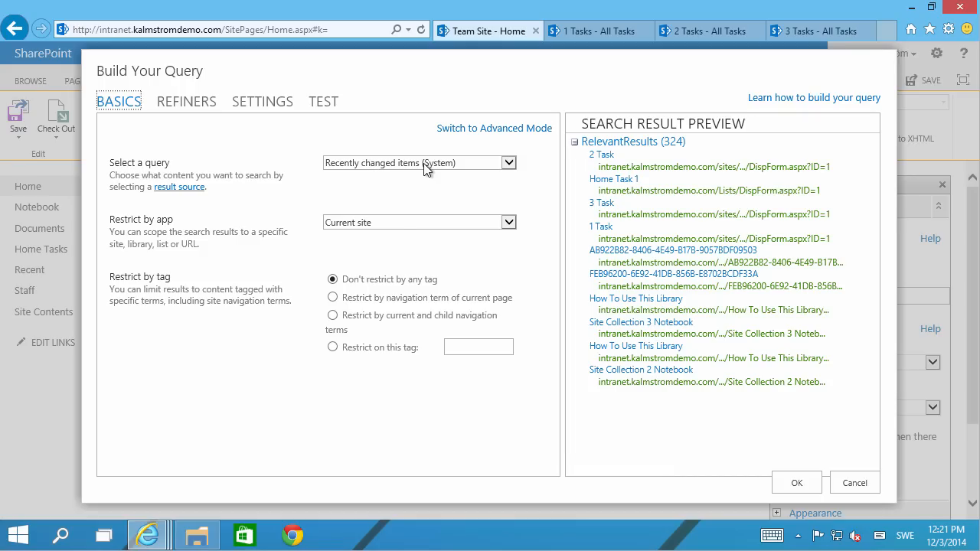
mouse_move(506, 169)
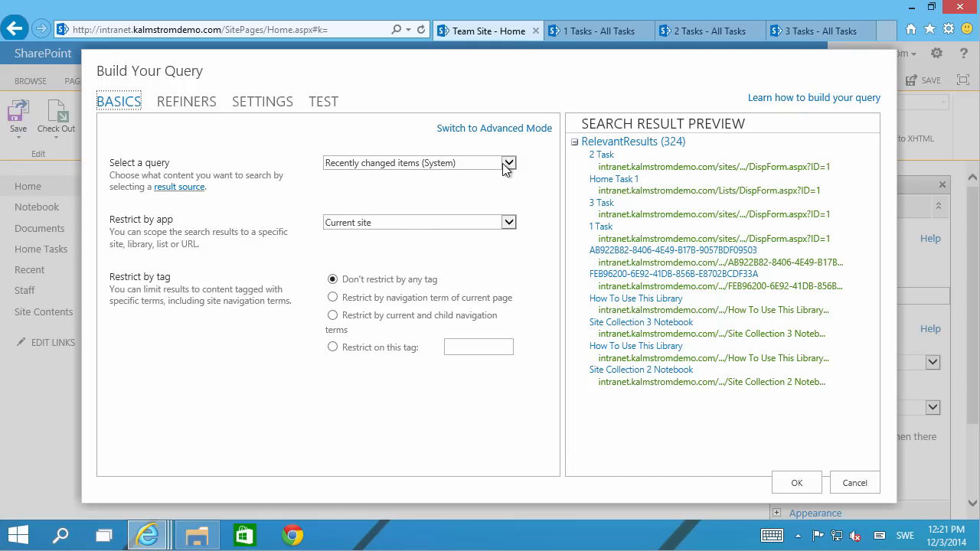
click(508, 162)
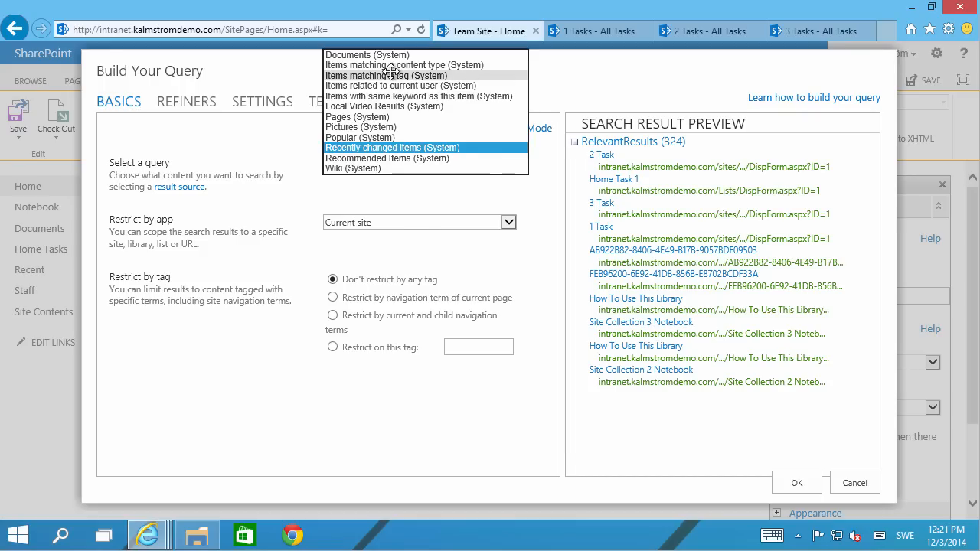
click(404, 64)
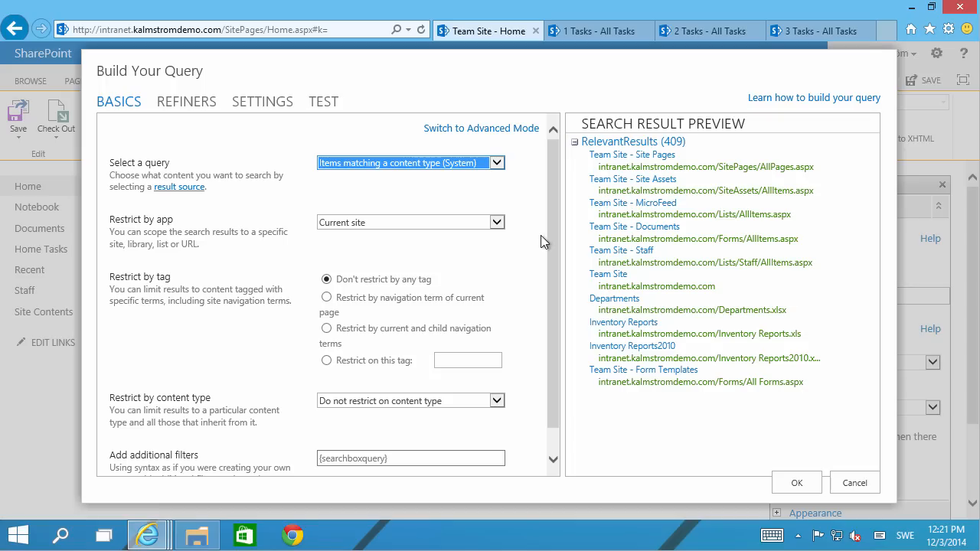
scroll(down, 3)
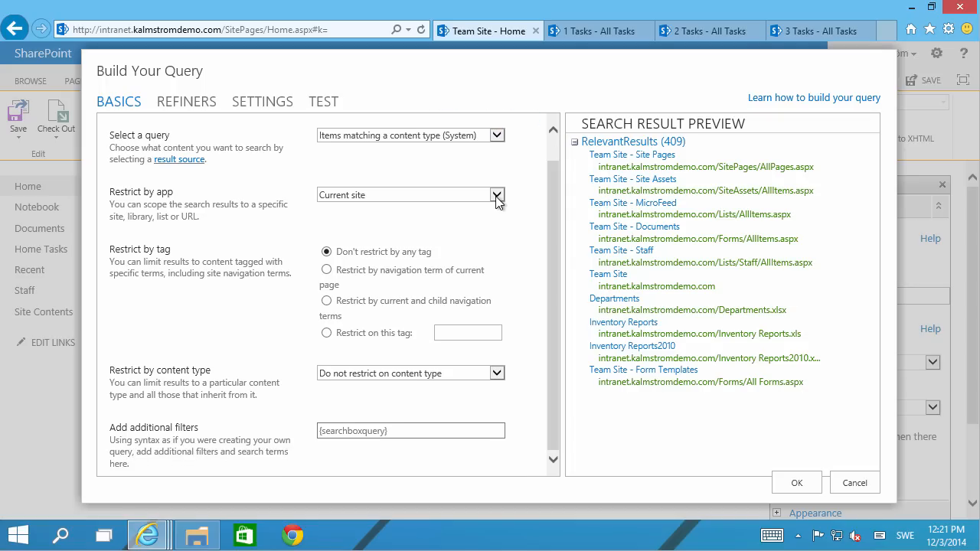
click(496, 194)
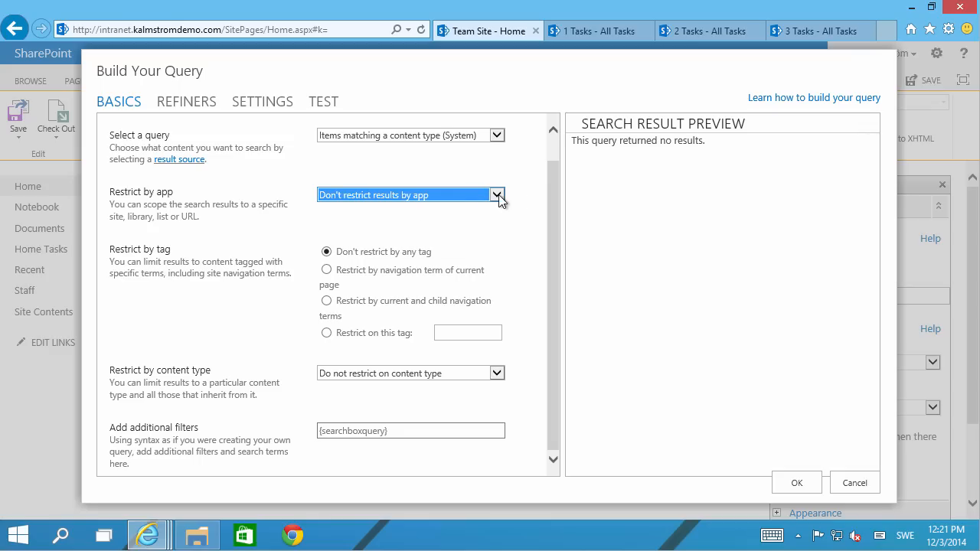
mouse_move(553, 188)
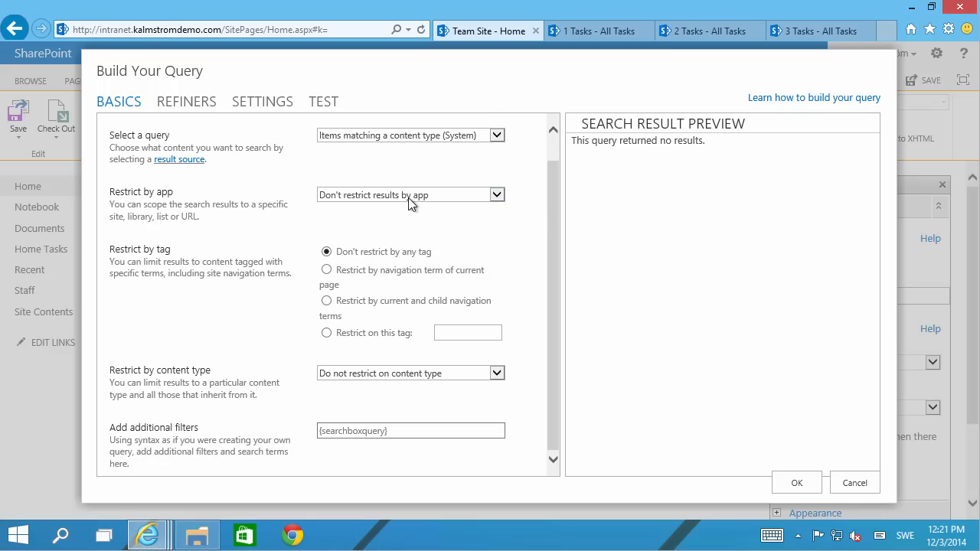
mouse_move(434, 381)
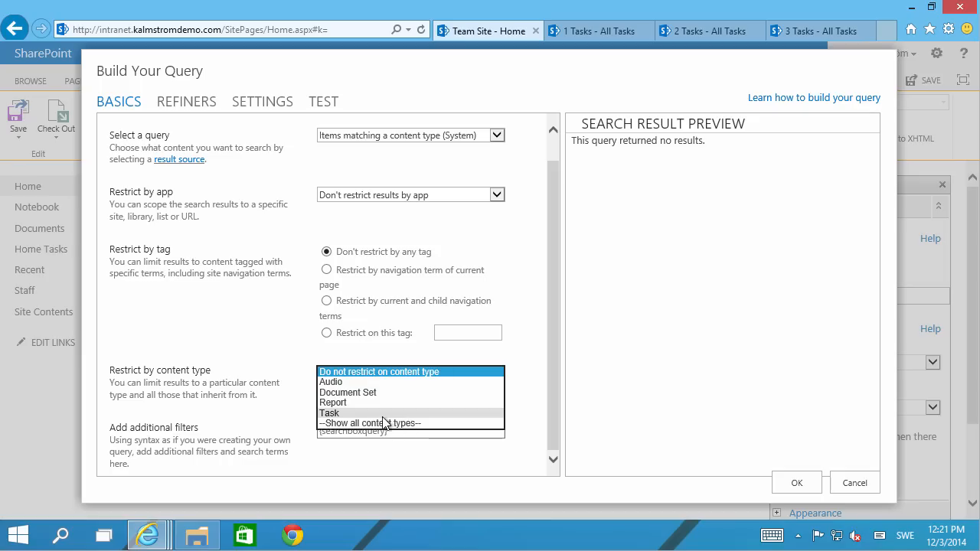
click(328, 413)
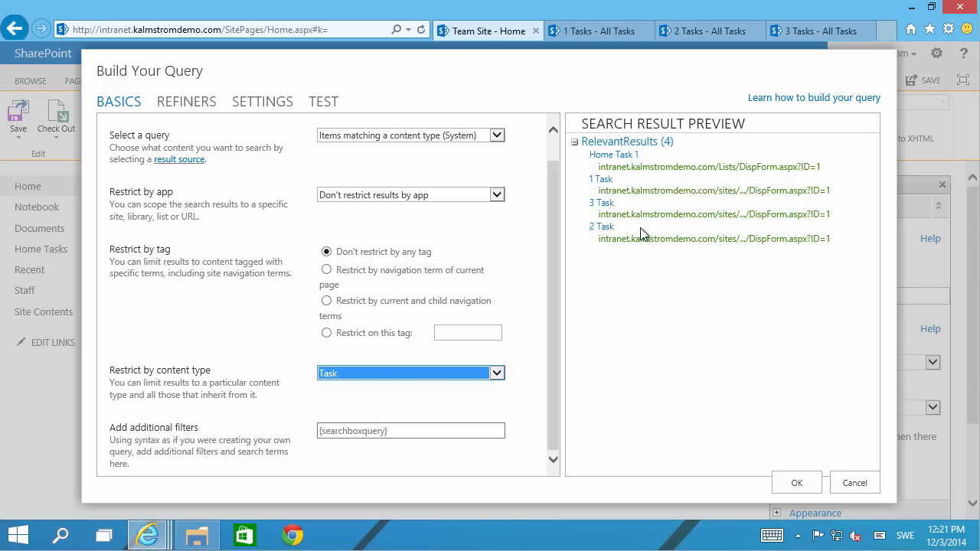
mouse_move(560, 399)
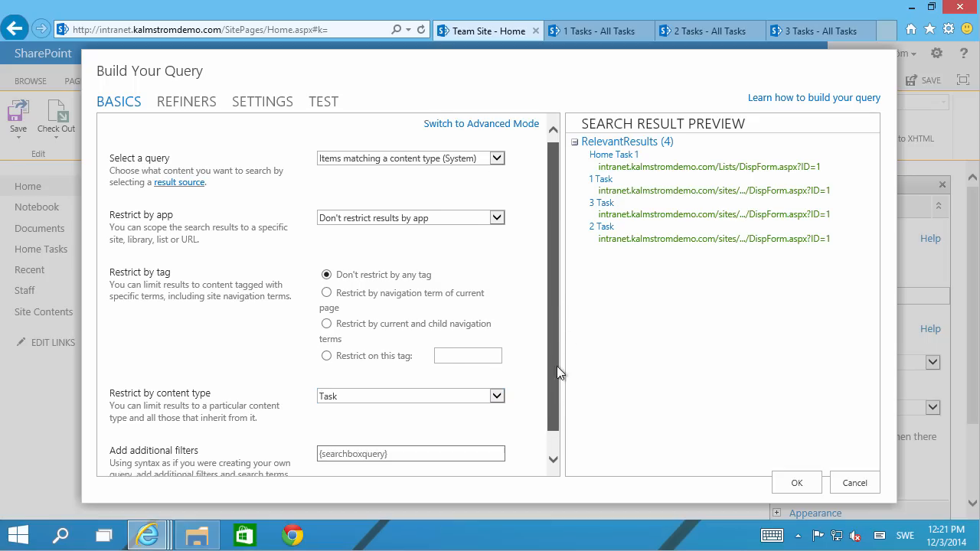
scroll(down, 3)
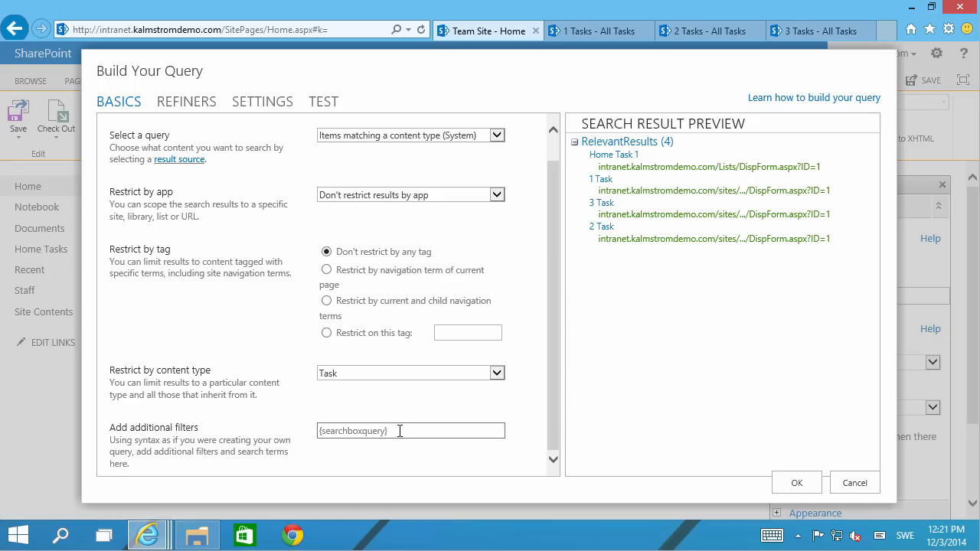
mouse_move(416, 184)
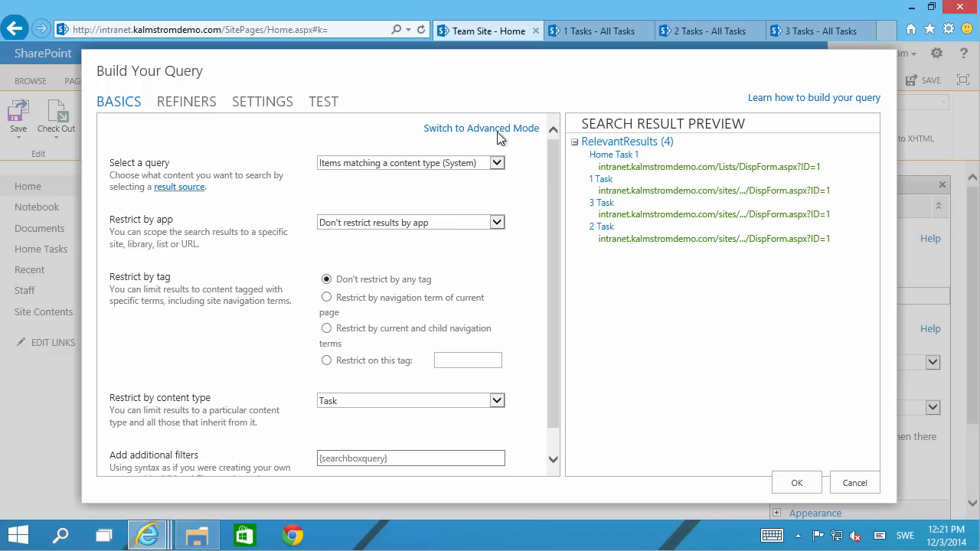
Step: Add a property filter AssignedTo Contains the name of the user running the query
click(481, 129)
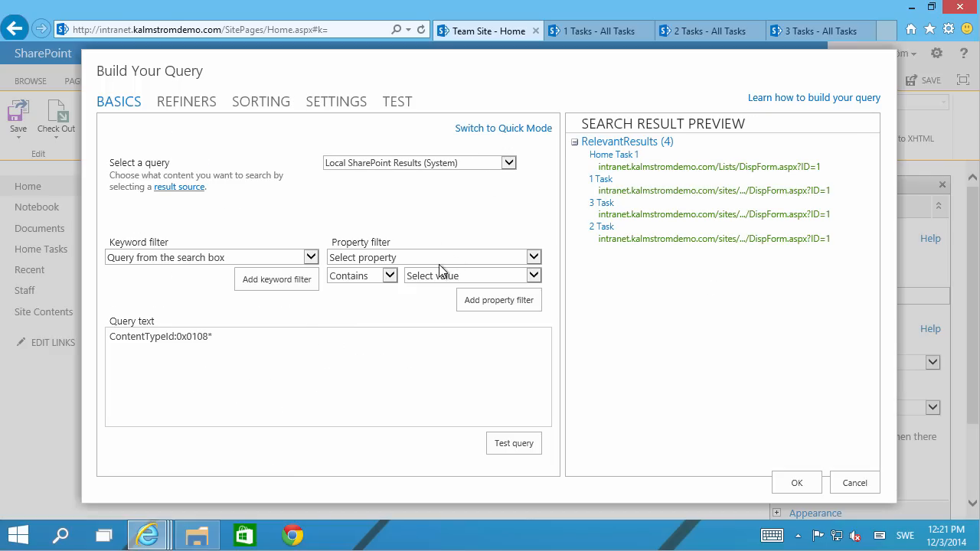
mouse_move(460, 263)
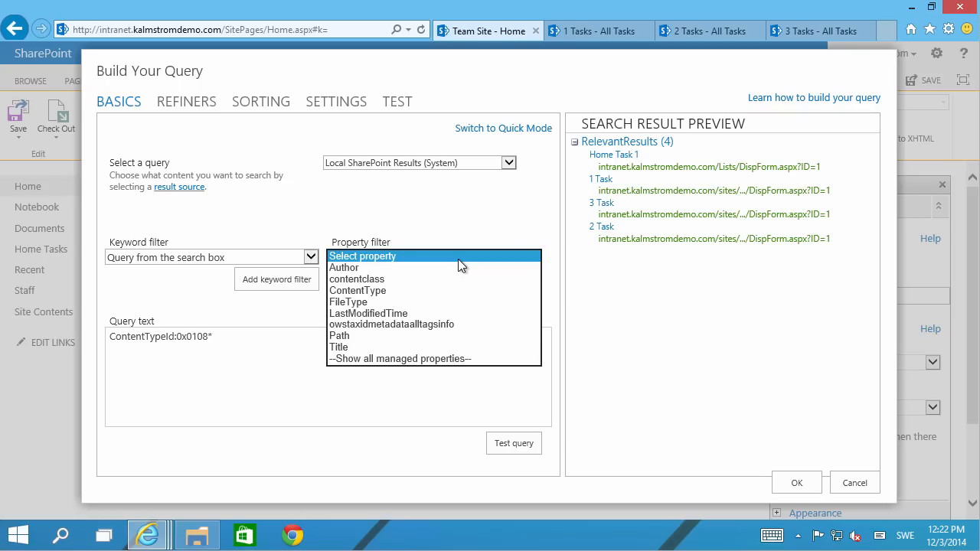
click(431, 257)
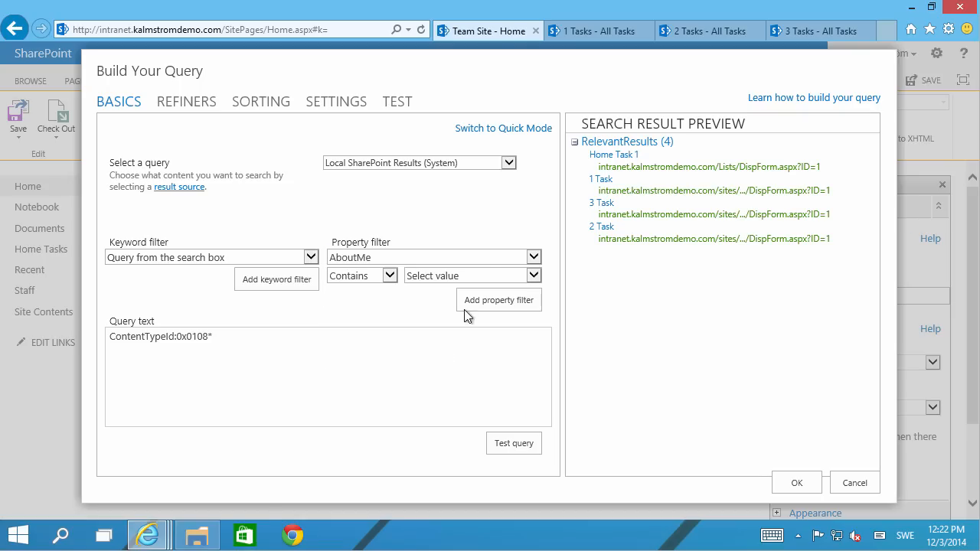
click(533, 257)
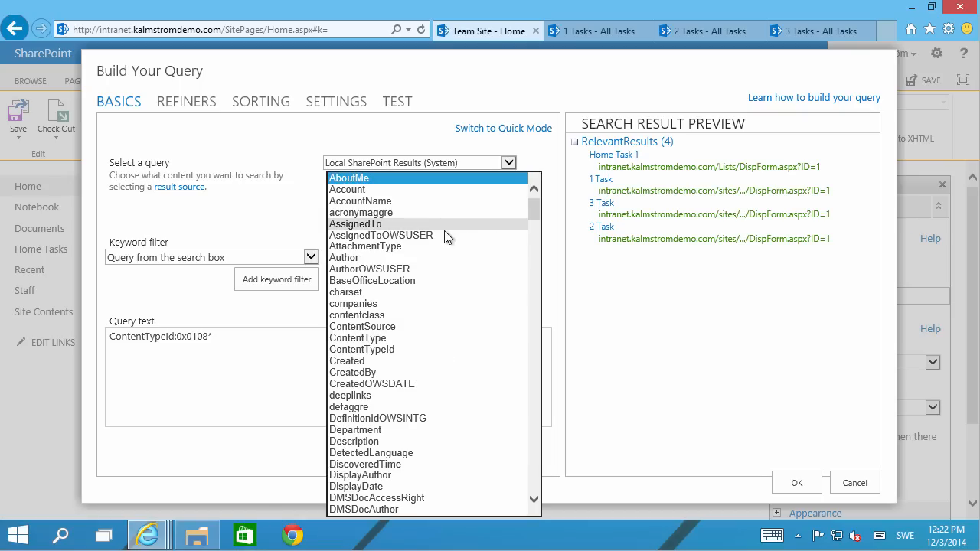
mouse_move(401, 233)
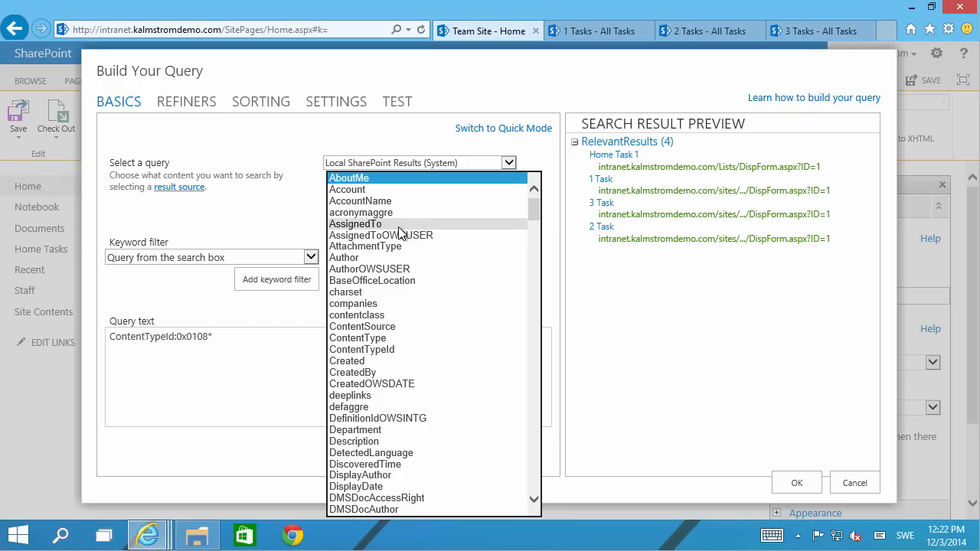
click(355, 224)
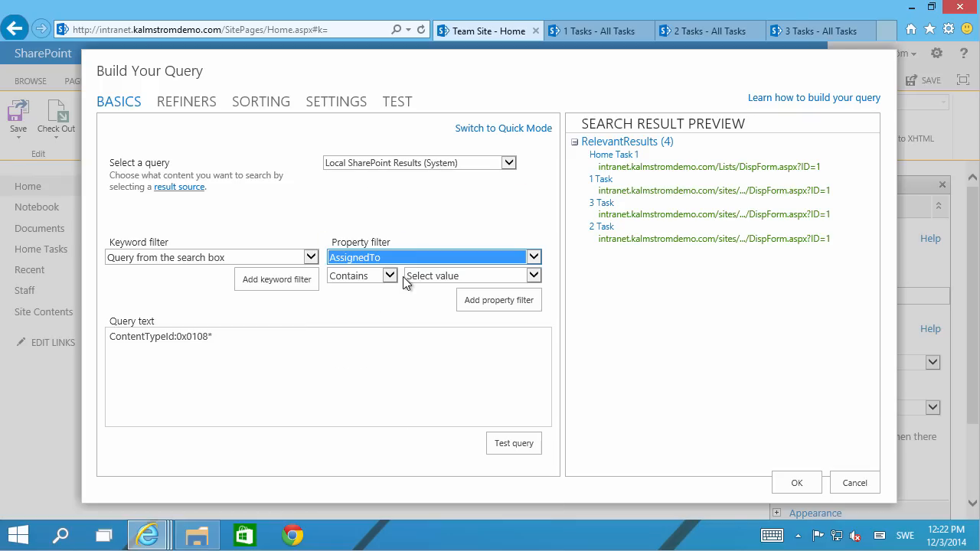
click(390, 276)
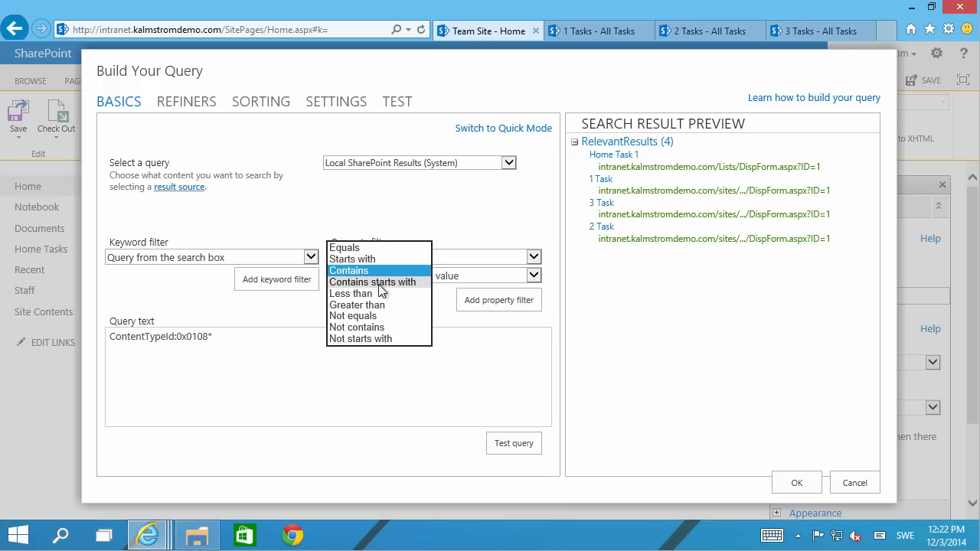
click(343, 248)
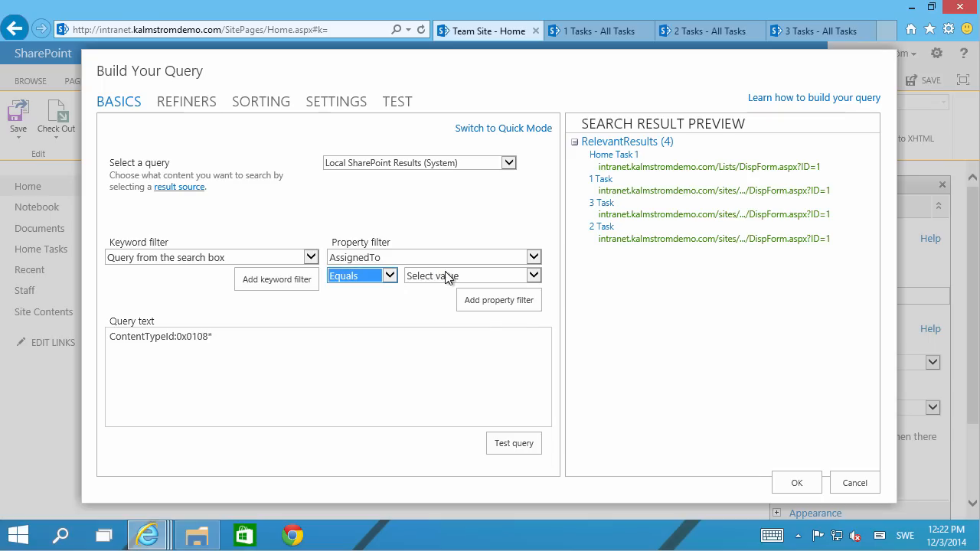
click(389, 276)
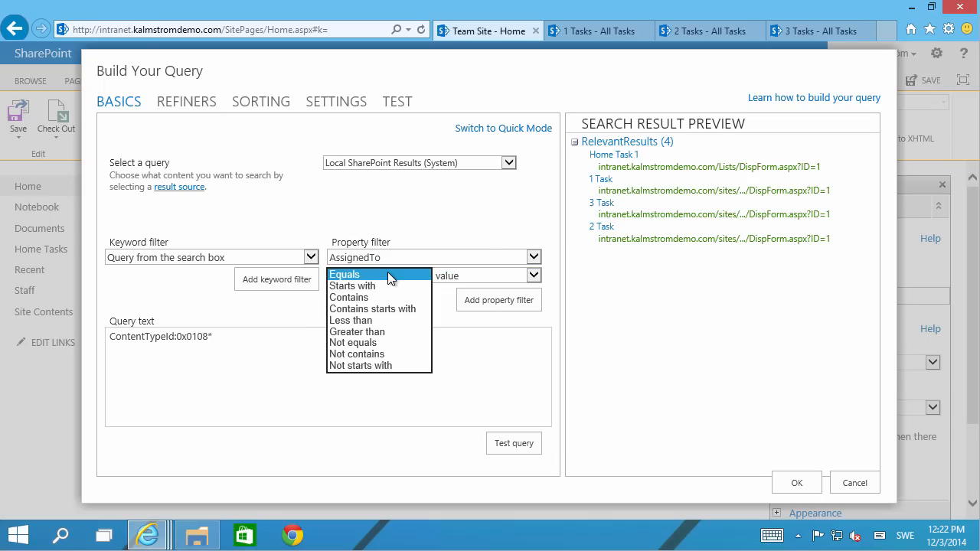
click(349, 298)
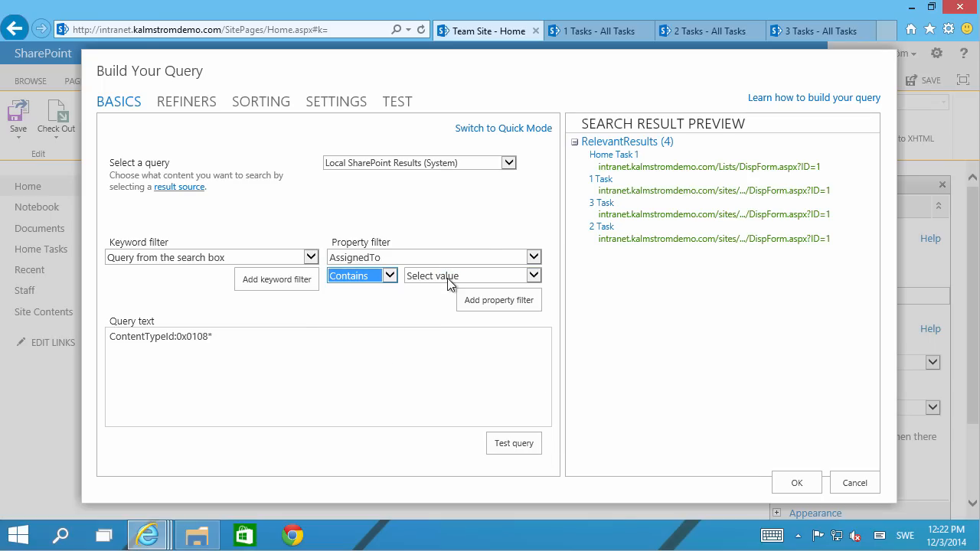
mouse_move(443, 283)
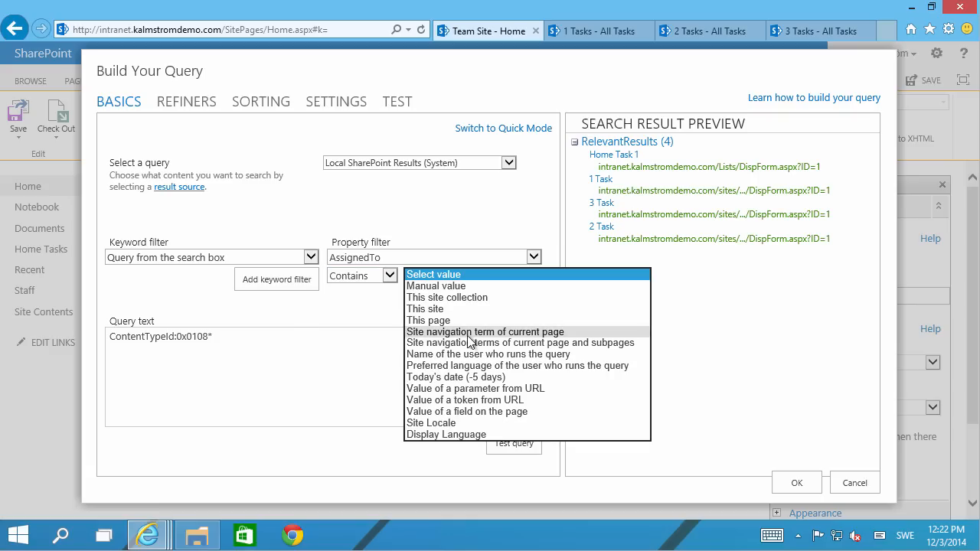
click(487, 354)
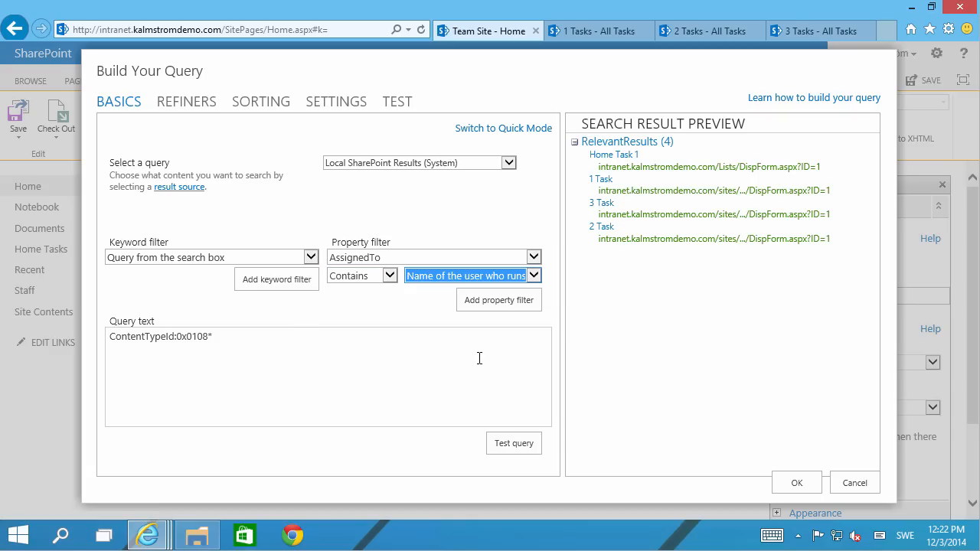
click(499, 298)
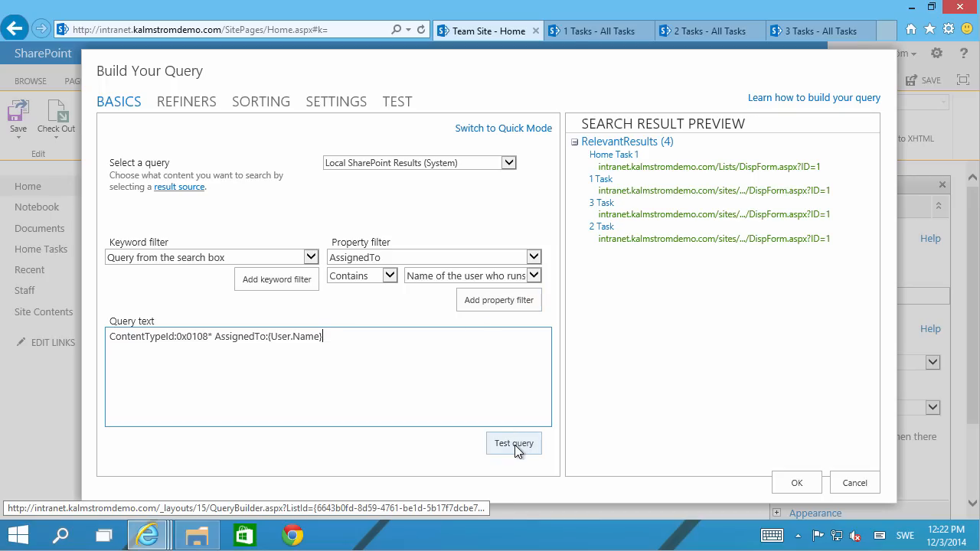
Step: Test the query, then add a filter StatusOWSCHCS Not equals the manual value 'Completed'
click(515, 444)
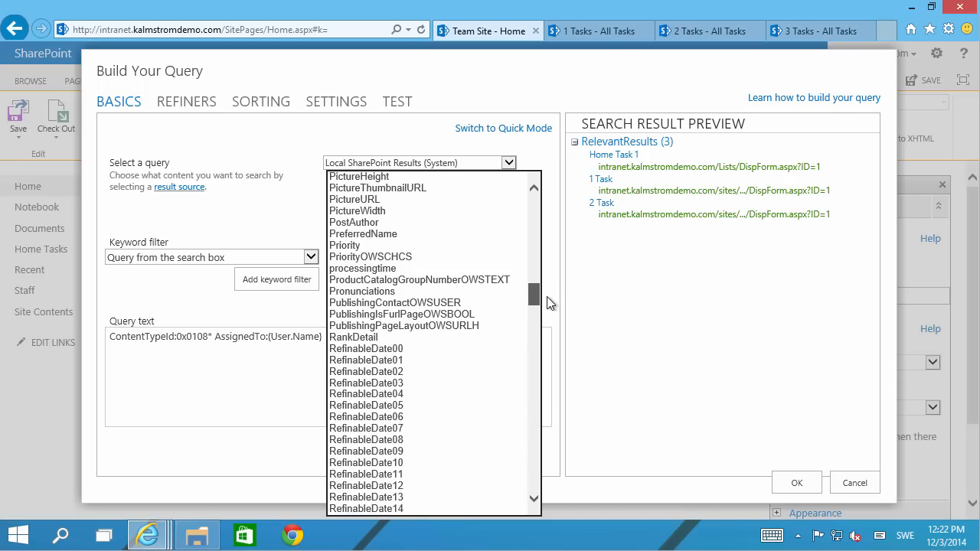
scroll(down, 3)
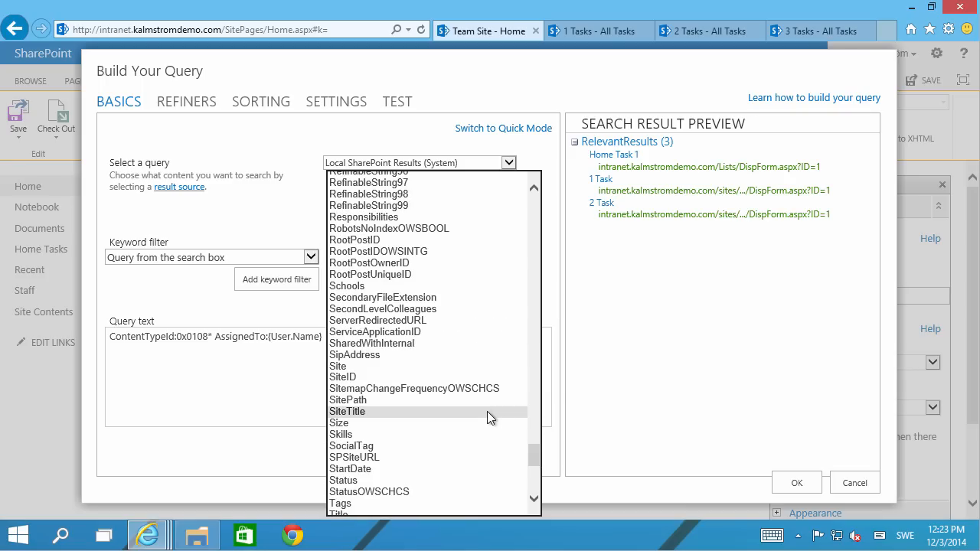
scroll(down, 3)
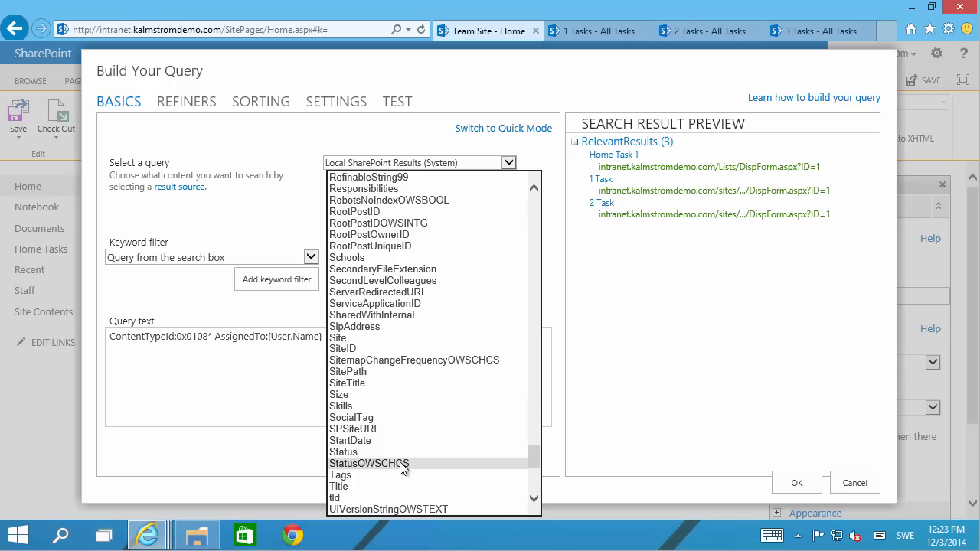
mouse_move(407, 469)
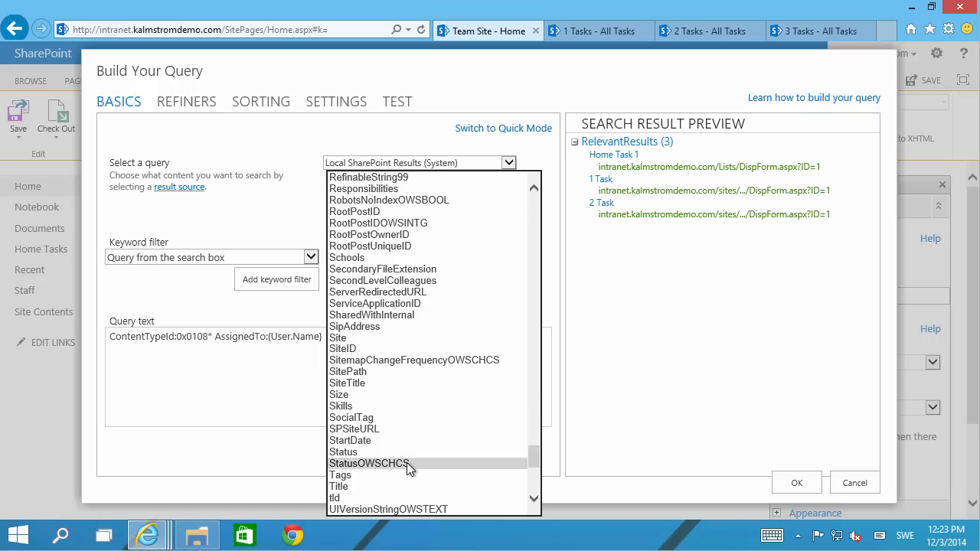
click(370, 462)
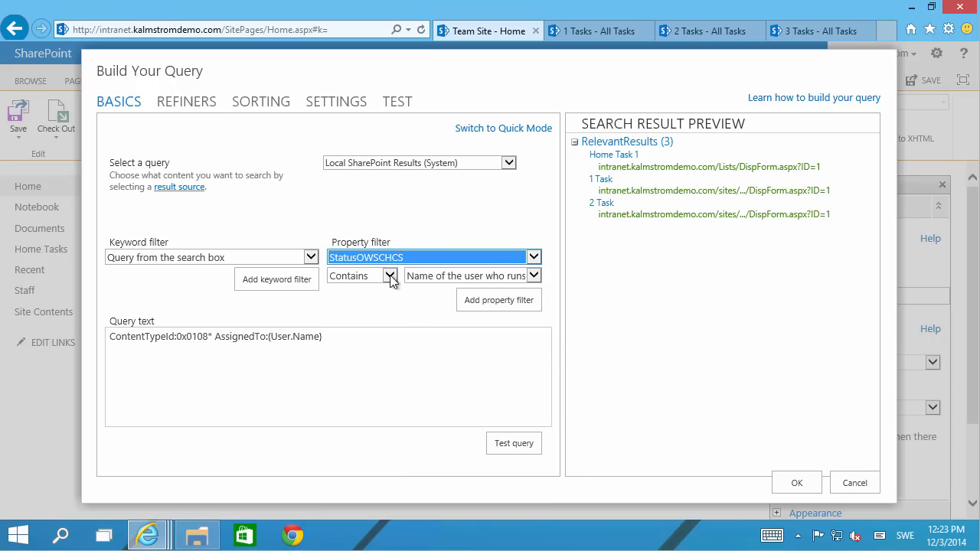
click(391, 276)
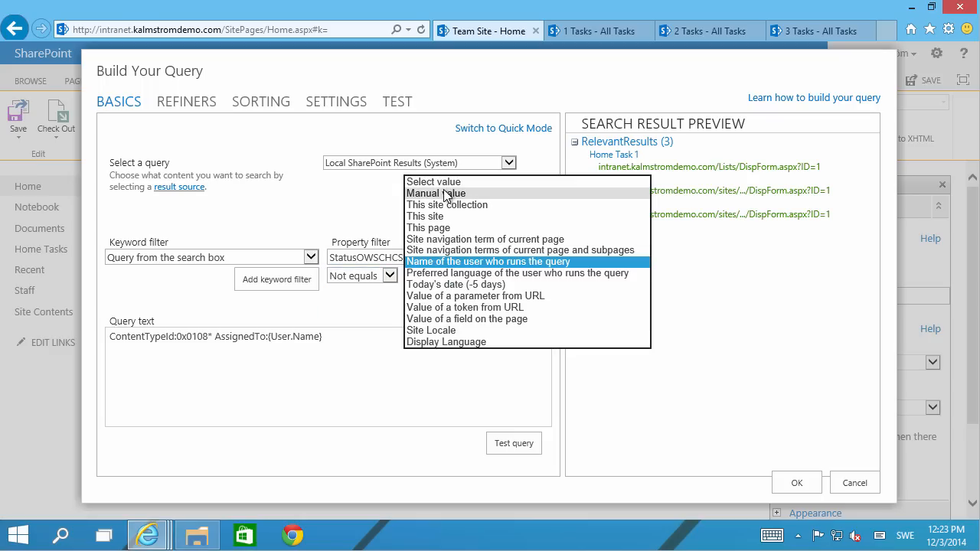
click(435, 193)
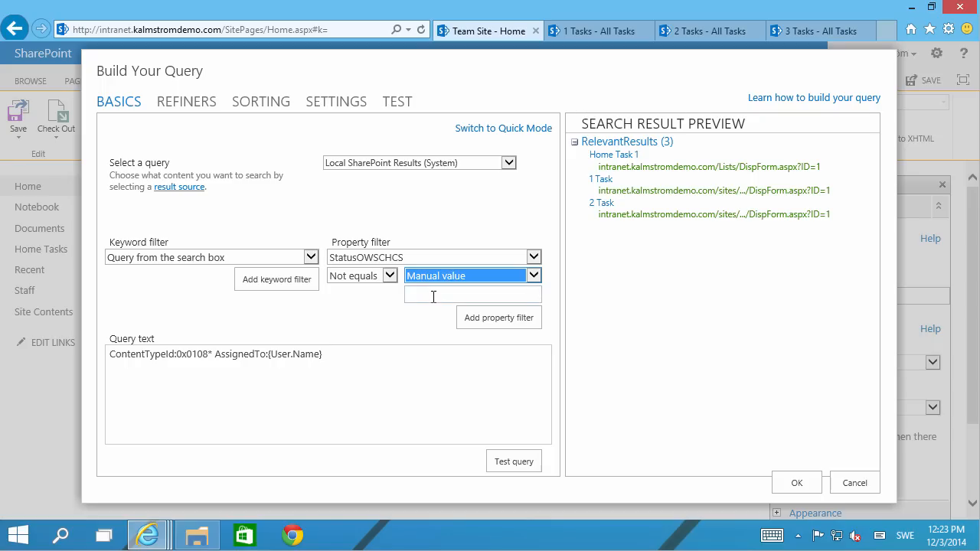
click(471, 294)
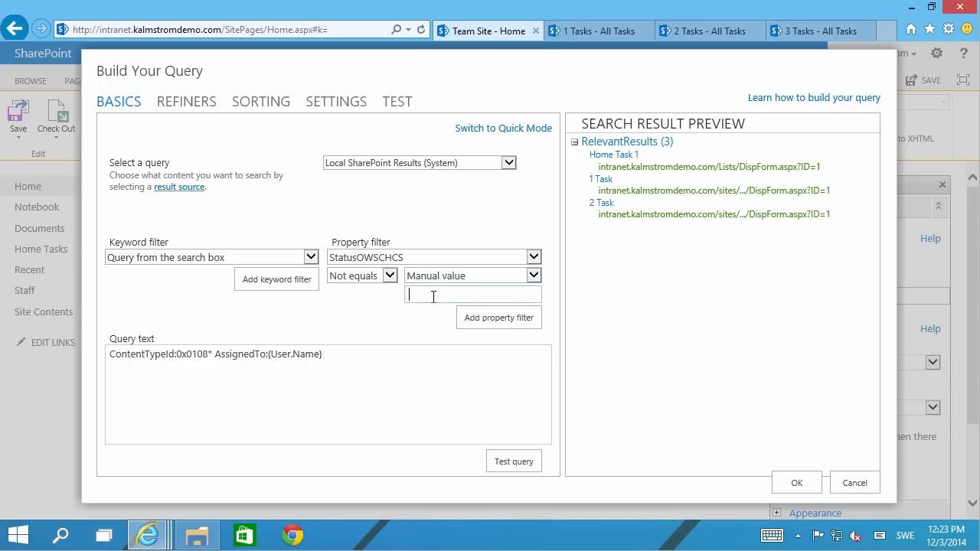
text(Completed)
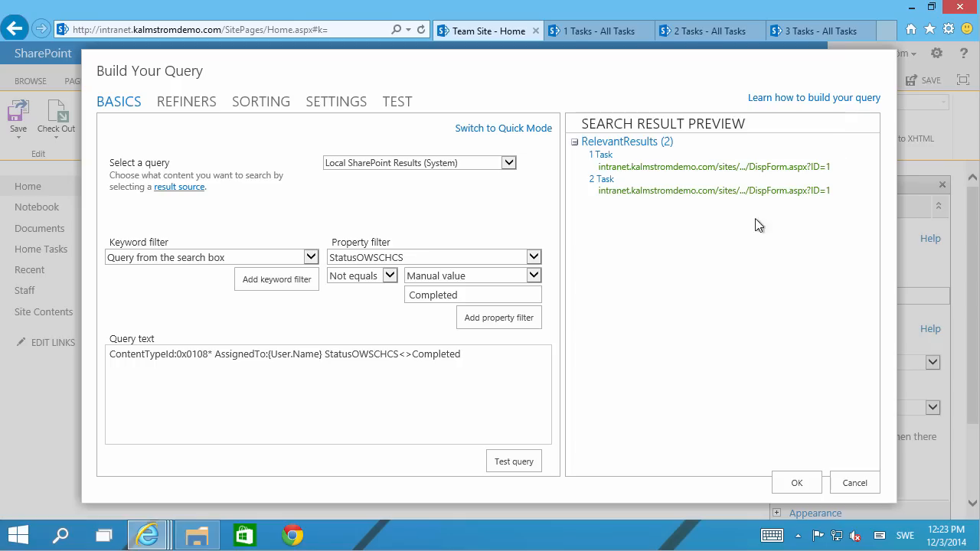
Step: Confirm the built query and save the home page listing only 1 Task and 2 Task
click(796, 482)
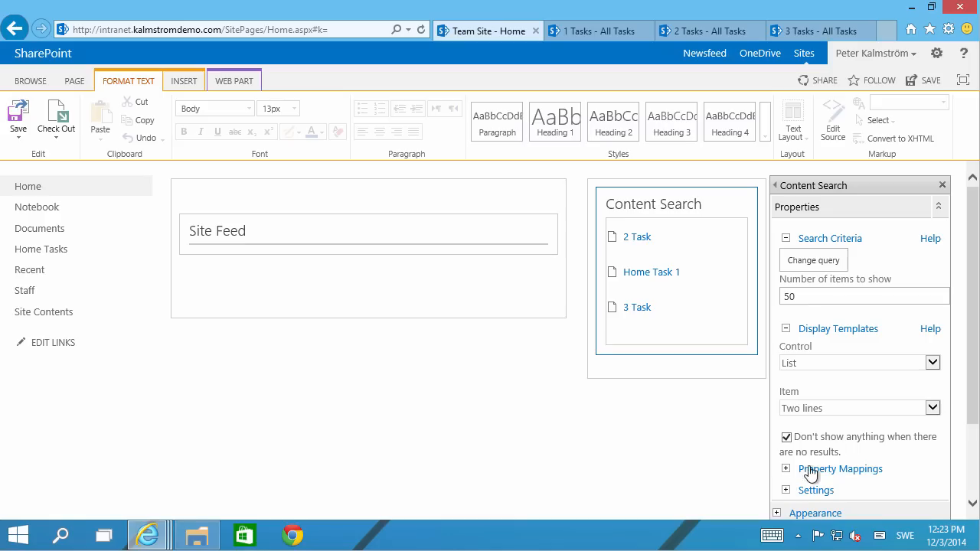
scroll(down, 3)
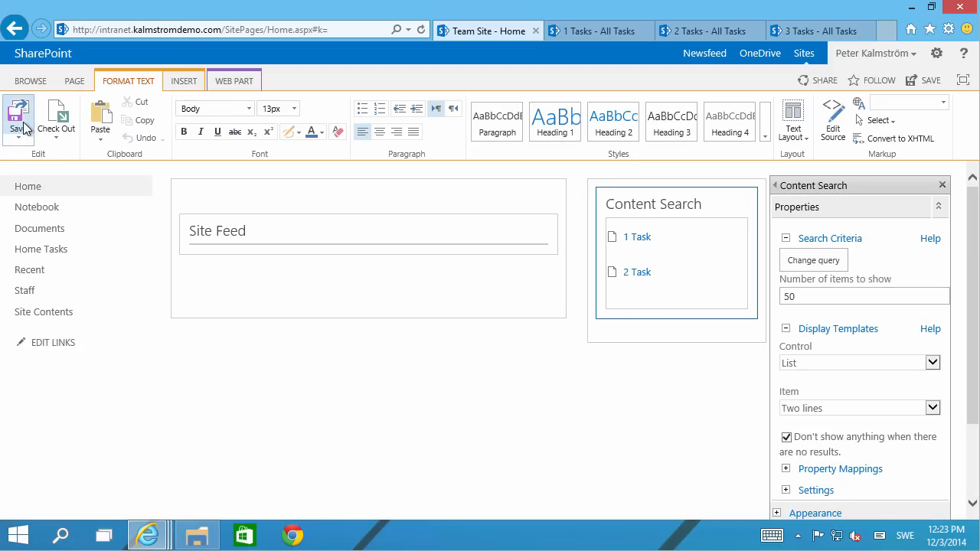
click(18, 115)
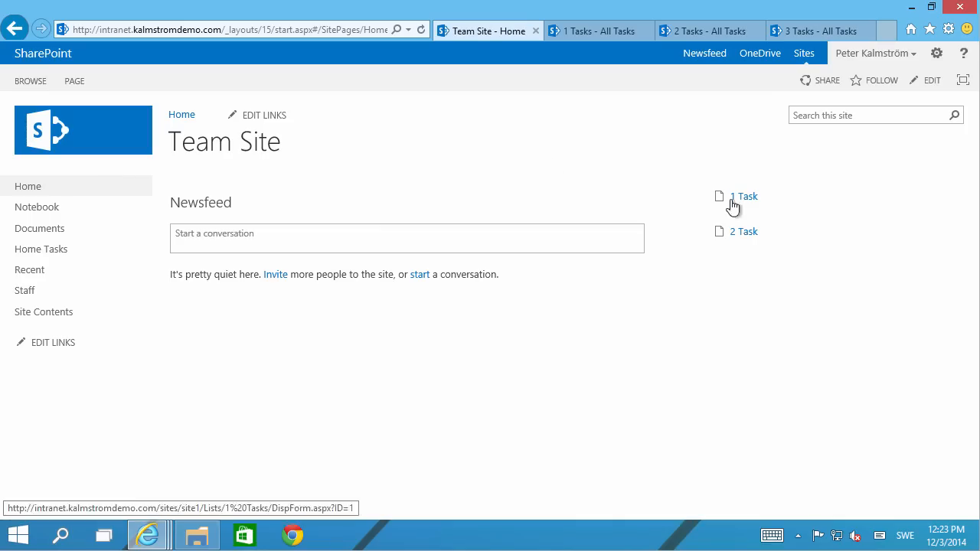
mouse_move(916, 110)
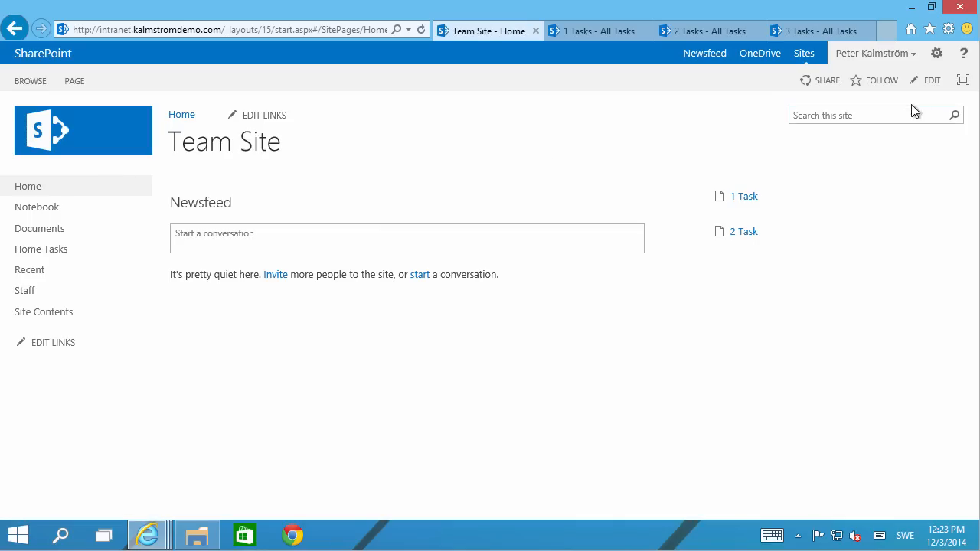
Step: In the web part's Appearance settings, title it 'My open tasks'
click(931, 80)
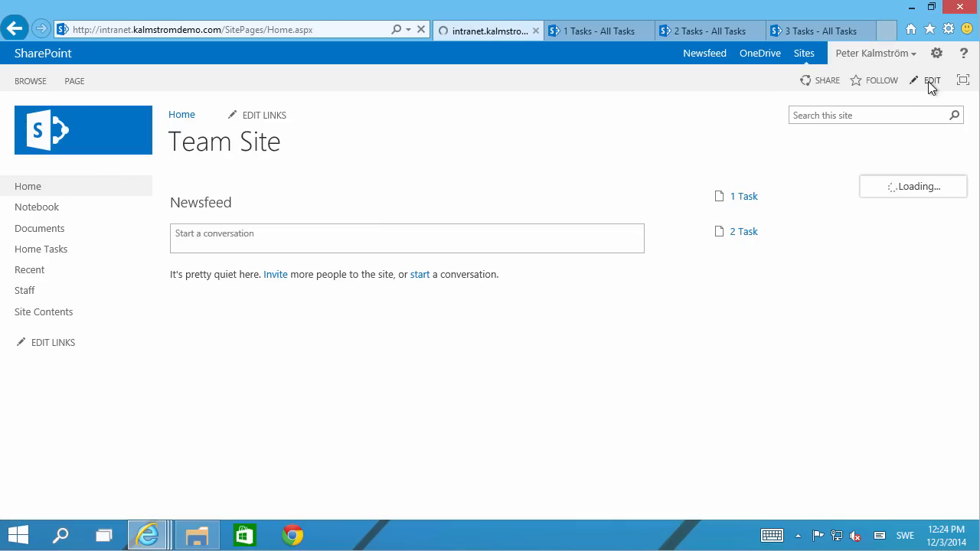
click(933, 80)
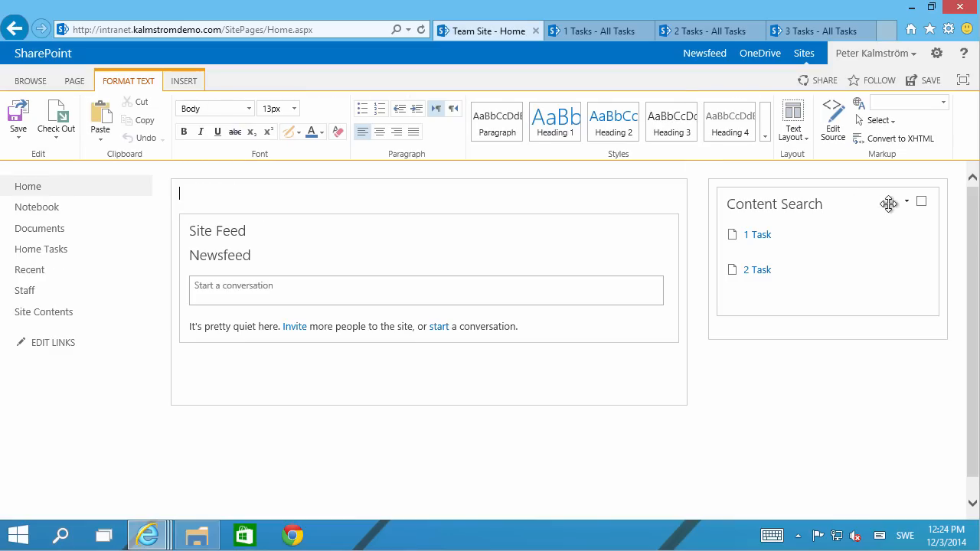
click(907, 202)
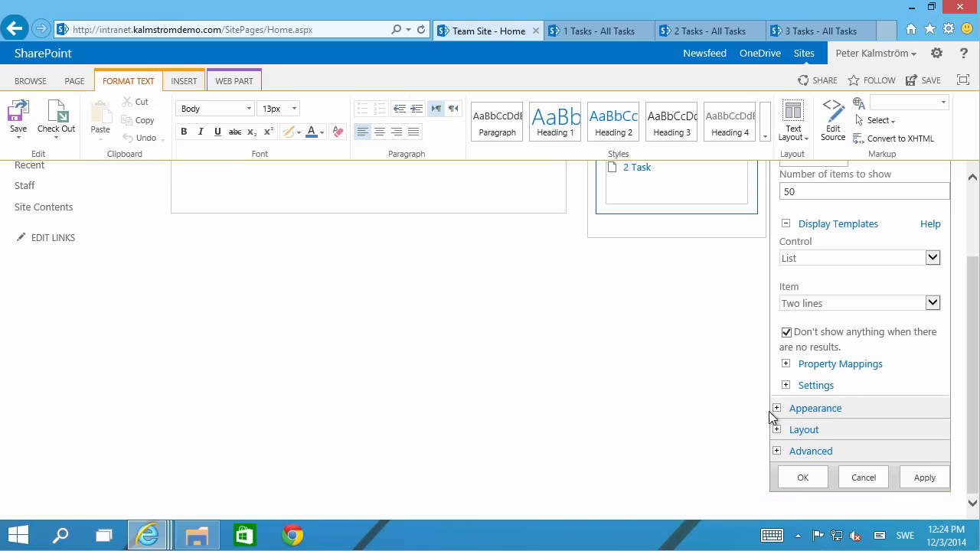
click(815, 407)
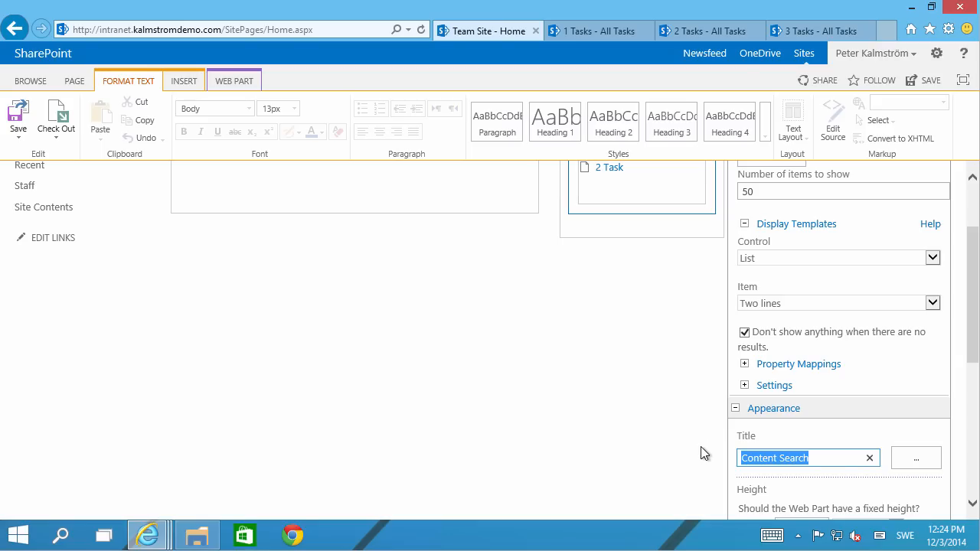
text(My open tasks)
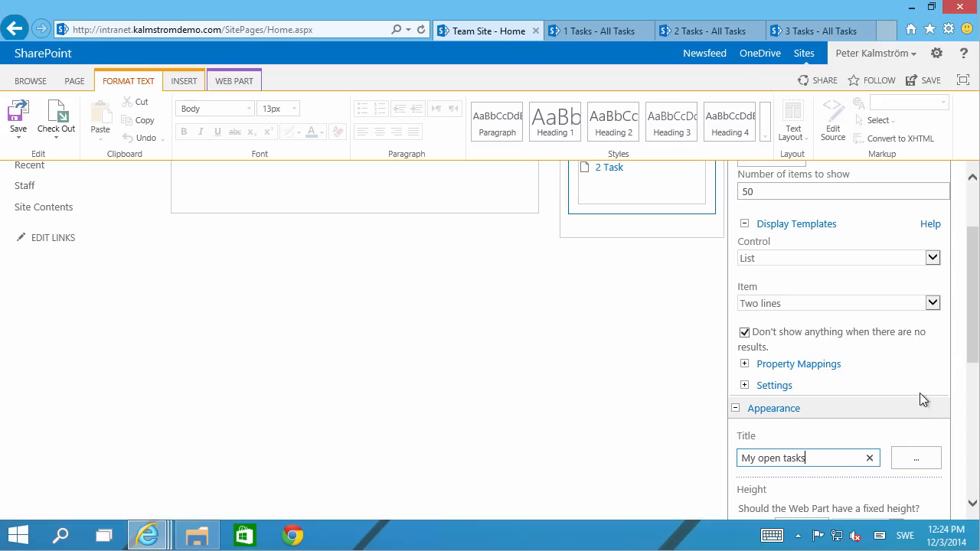
Step: Set the web part's Chrome Type to Title Only
scroll(down, 3)
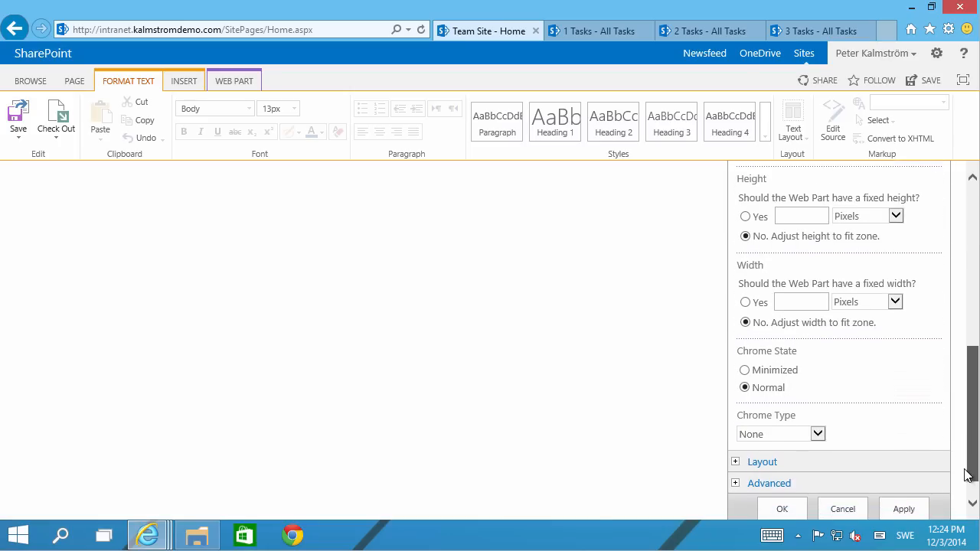
click(818, 435)
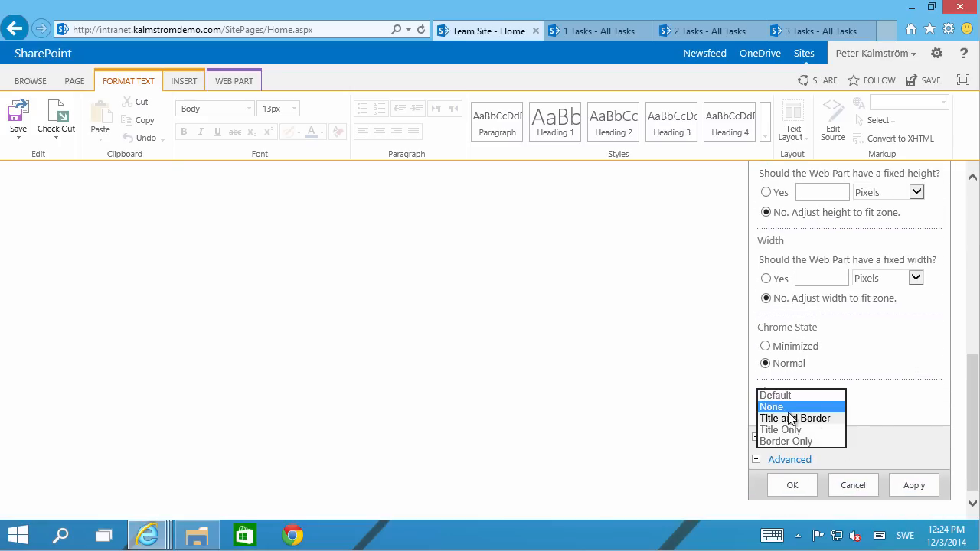
click(780, 428)
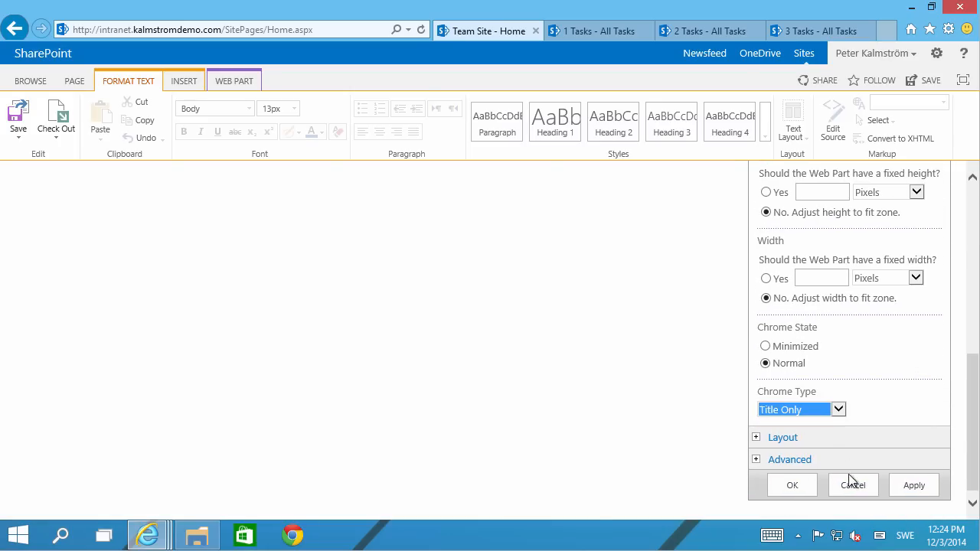